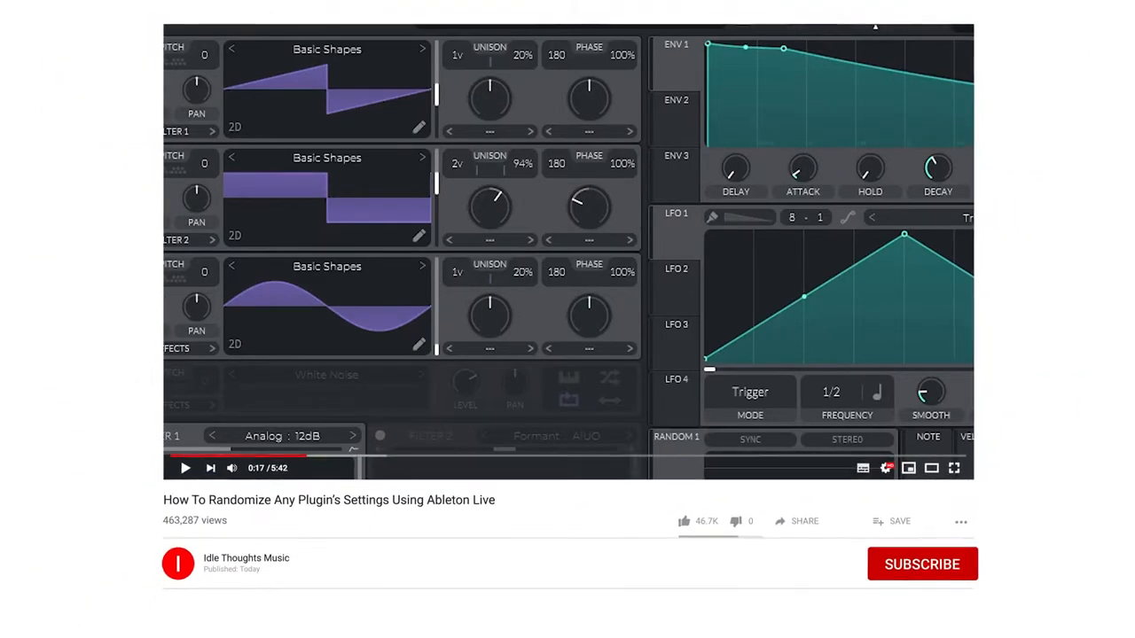
Reshape Vital's Envelope 1 decay curve in the synth window.
{"action": "left_click", "coordinate": [921, 564]}
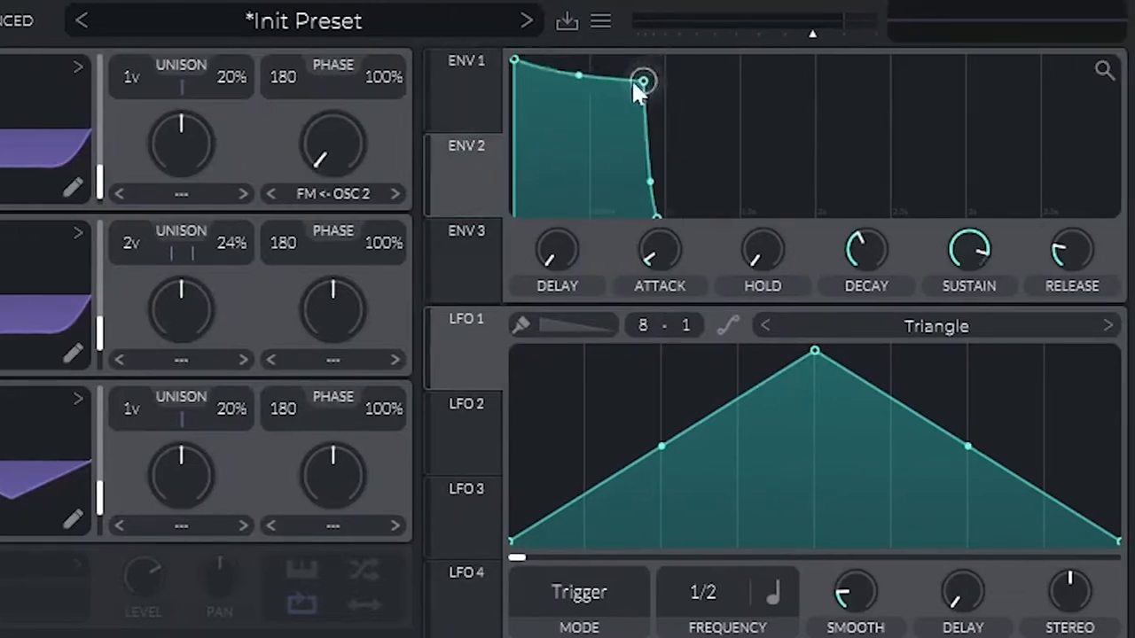
{"action": "left_click_drag", "start_coordinate": [643, 80], "coordinate": [637, 217]}
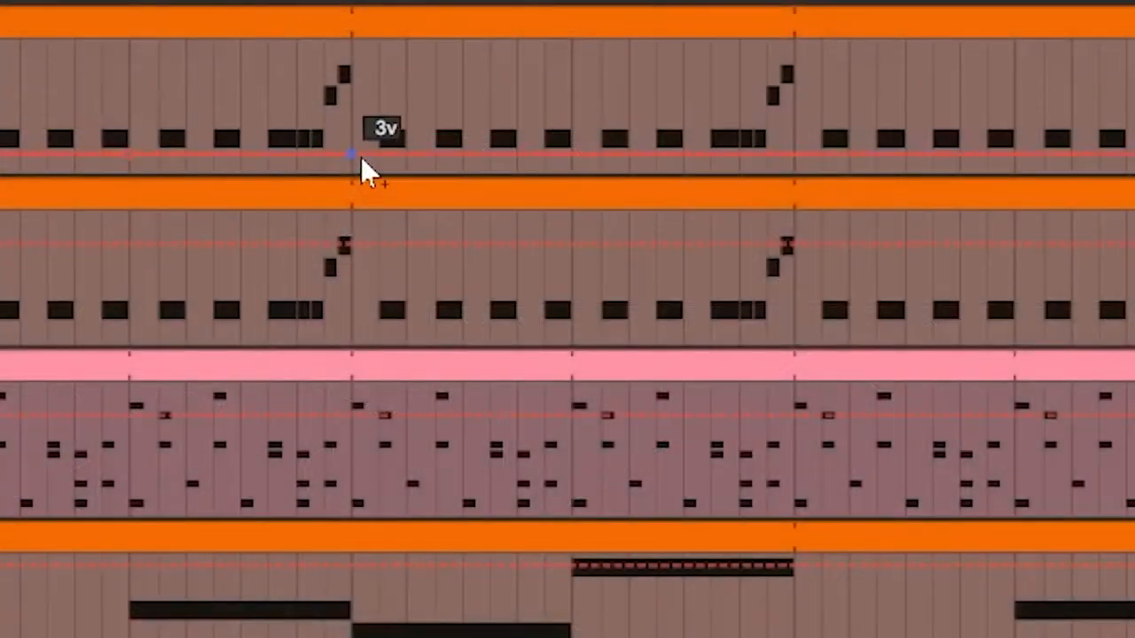
{"action": "left_click_drag", "start_coordinate": [354, 153], "coordinate": [567, 119]}
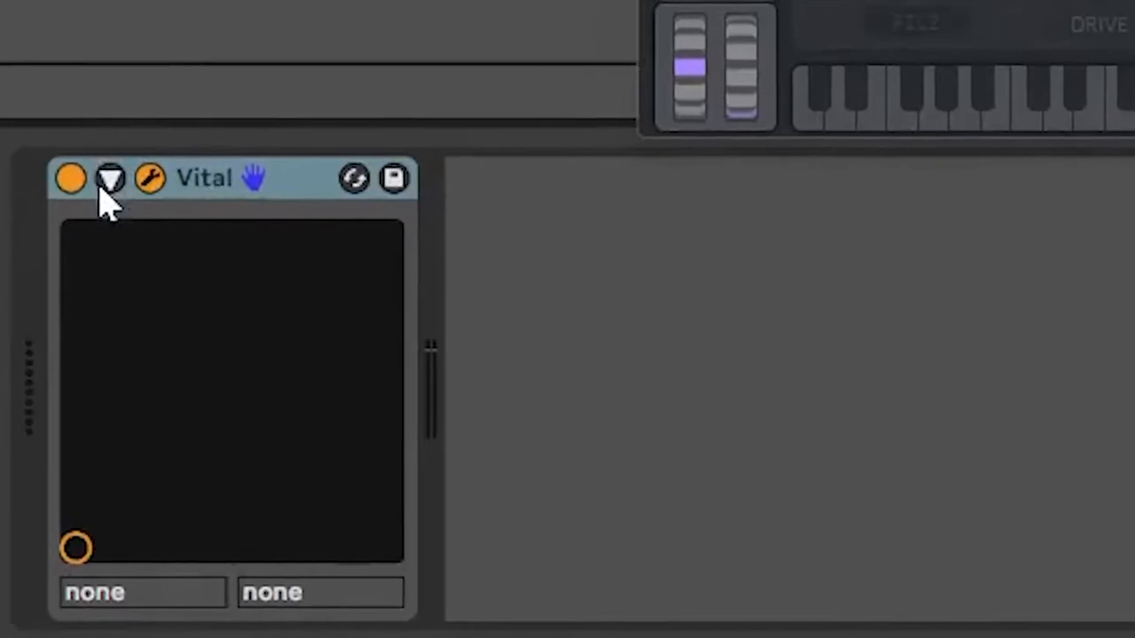
{"action": "left_click", "coordinate": [110, 177]}
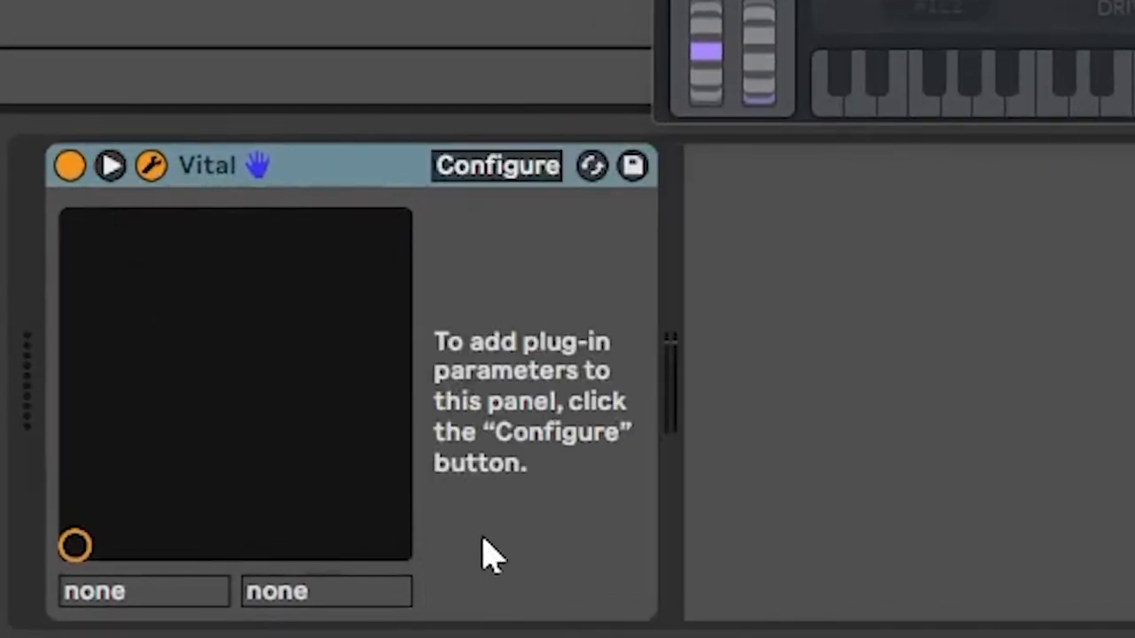
{"action": "left_click", "coordinate": [496, 166]}
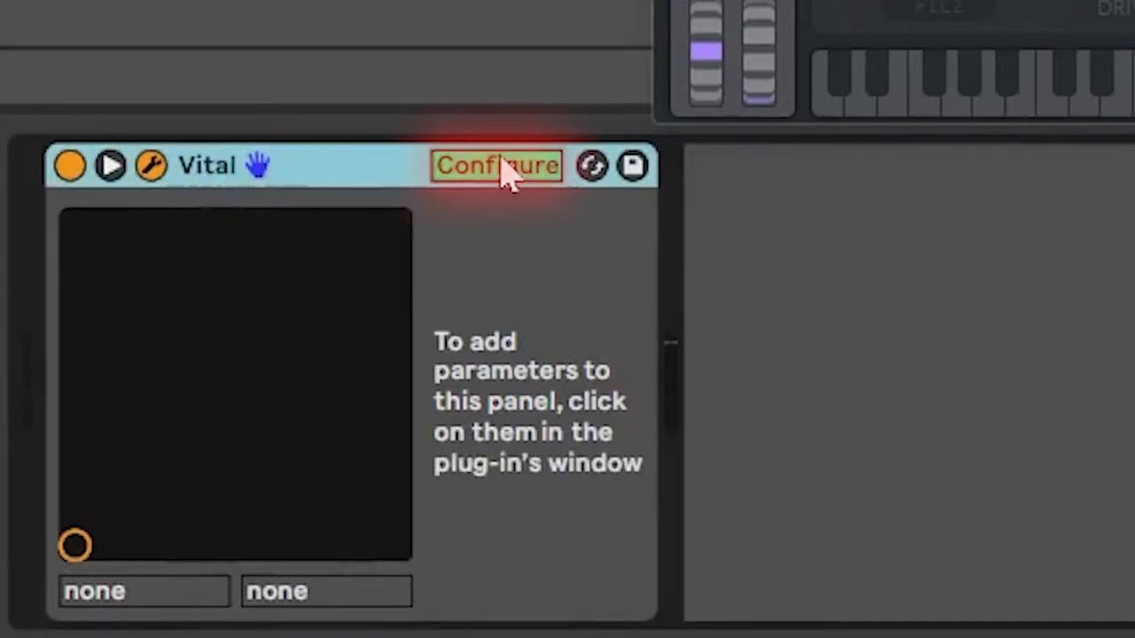
{"action": "left_click", "coordinate": [496, 166]}
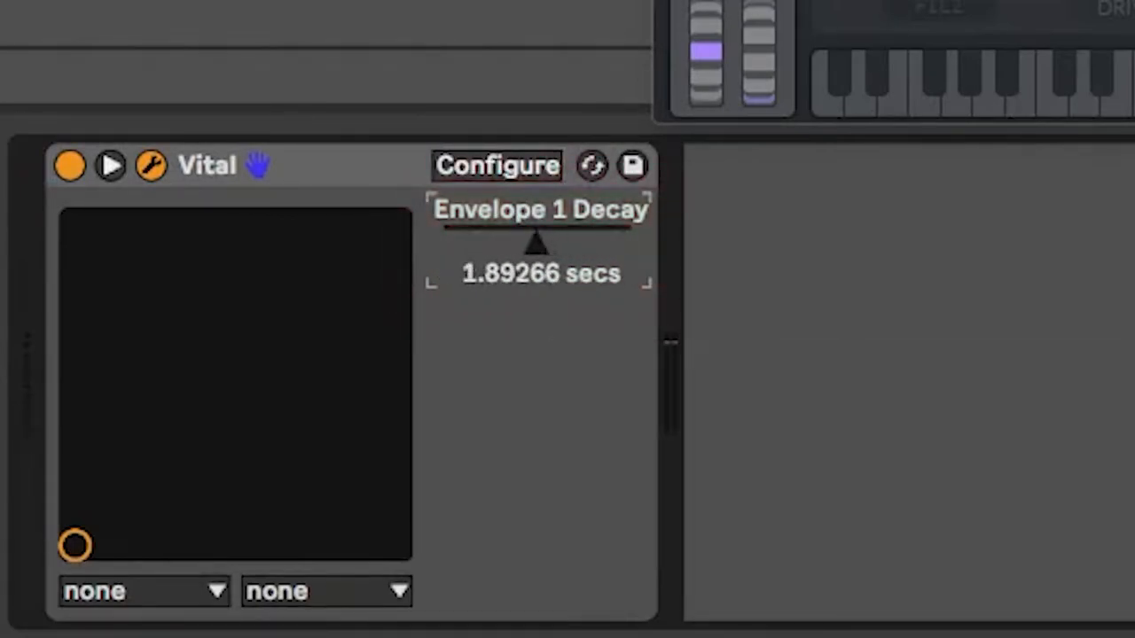
{"action": "mouse_move", "coordinate": [595, 577]}
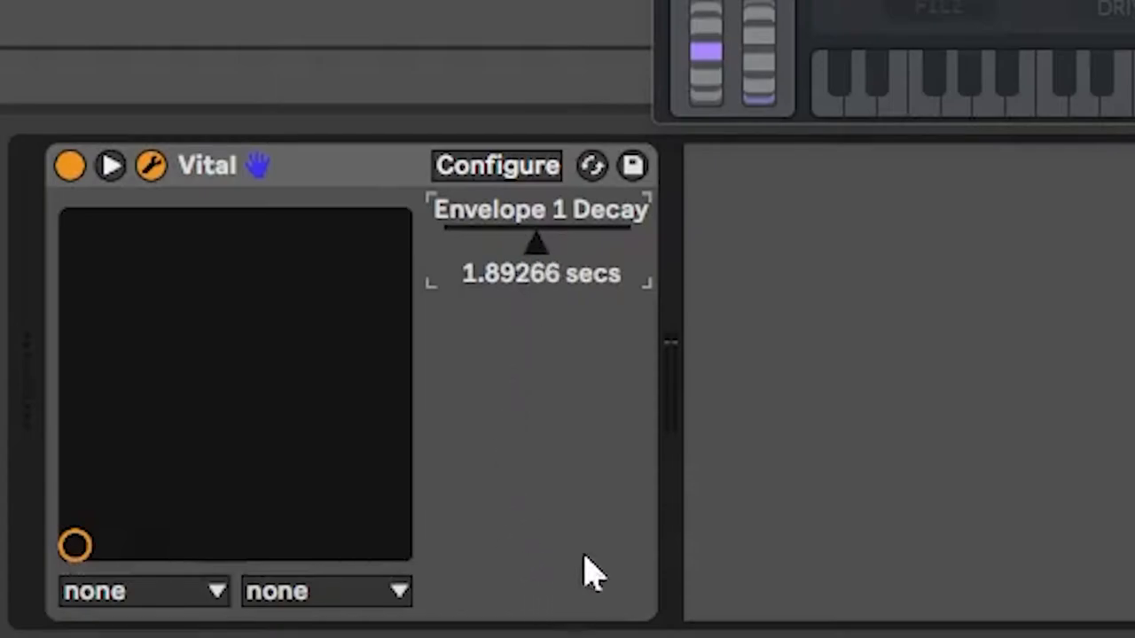
{"action": "mouse_move", "coordinate": [501, 341]}
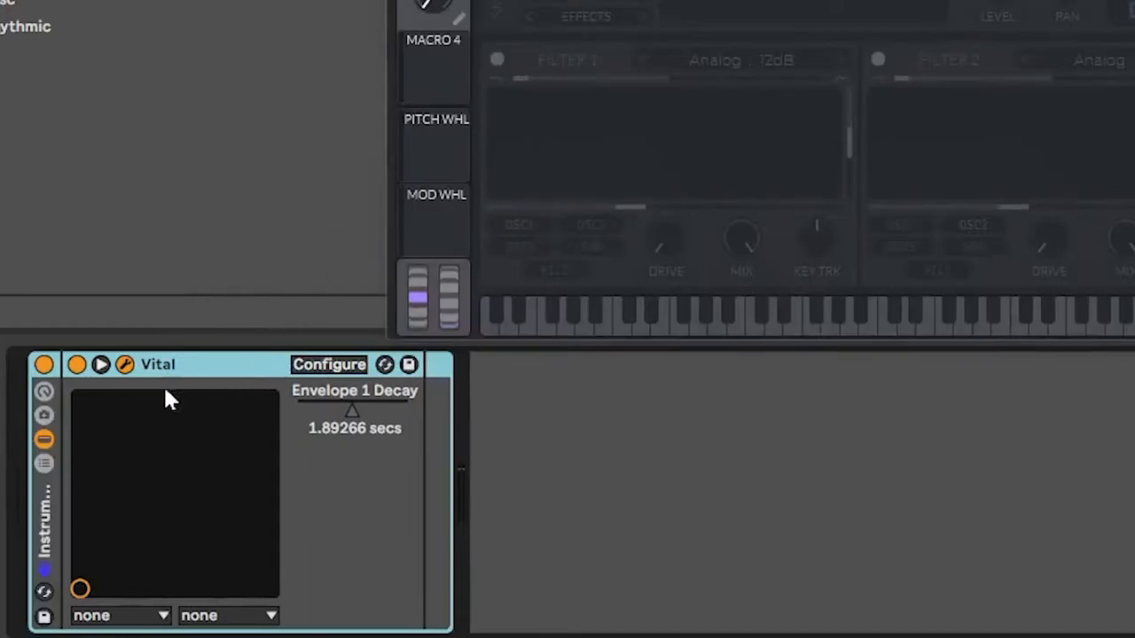
Reveal the Instrument Rack's macro knobs and settle the visible count at sixteen.
{"action": "left_click", "coordinate": [45, 394]}
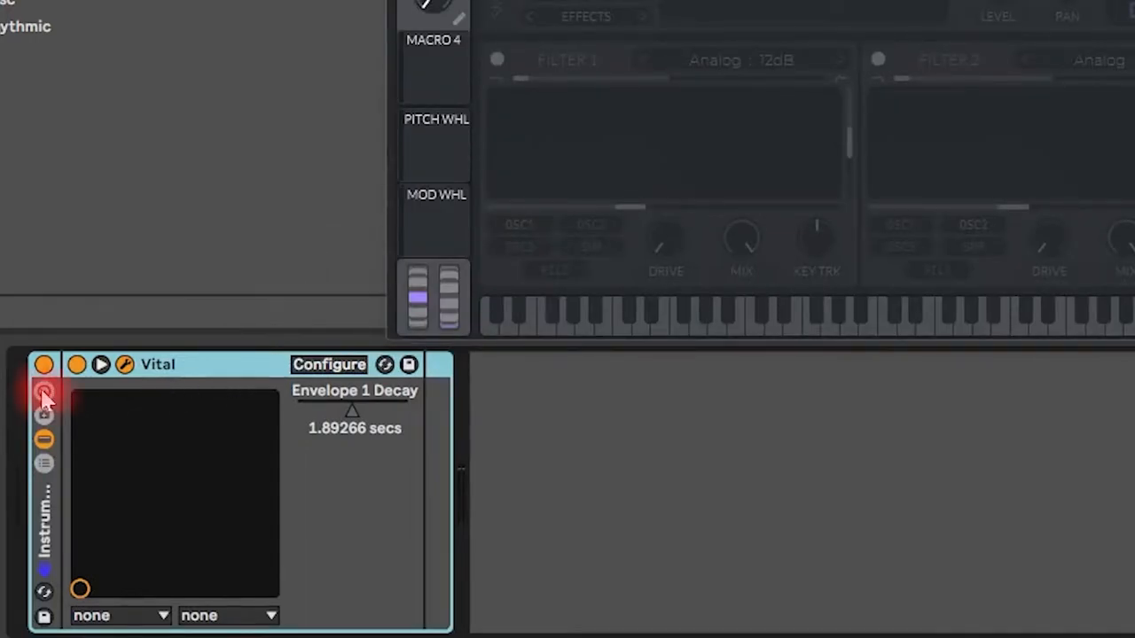
{"action": "left_click", "coordinate": [44, 393]}
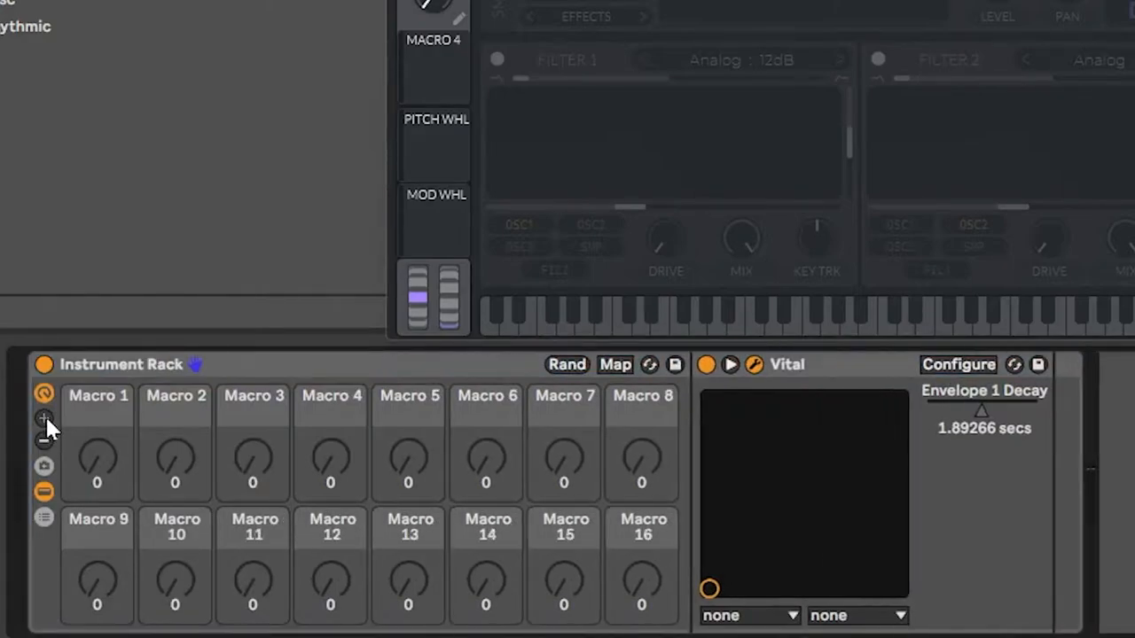
{"action": "left_click", "coordinate": [44, 444]}
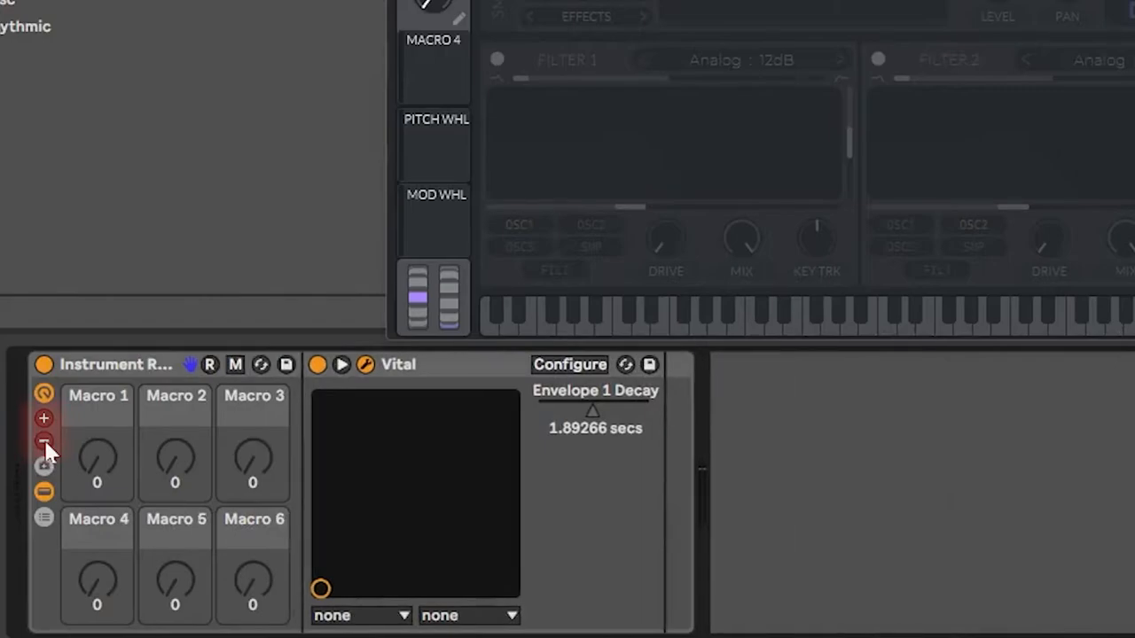
{"action": "left_click", "coordinate": [44, 419]}
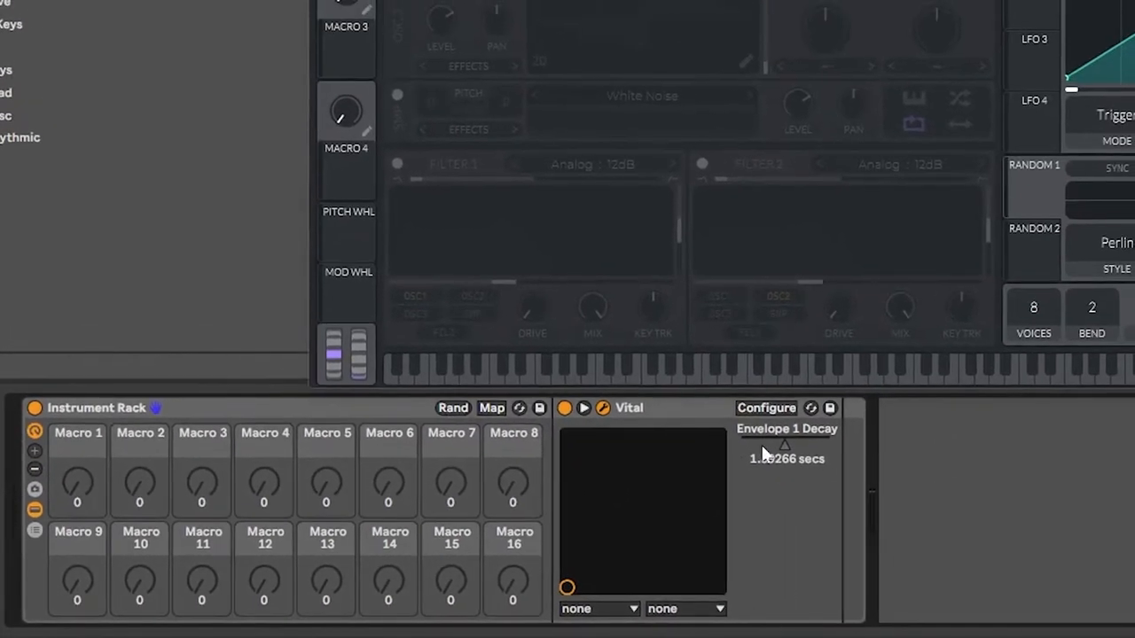
Map Env 1 Decay to Macro 1.
{"action": "right_click", "coordinate": [787, 458]}
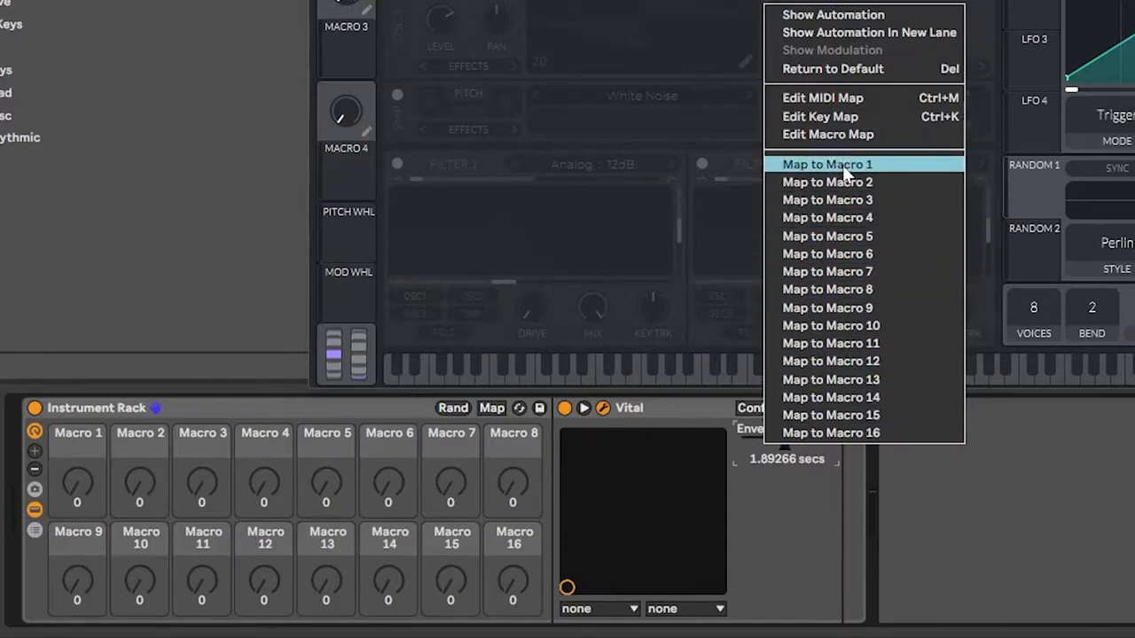
{"action": "left_click", "coordinate": [827, 164]}
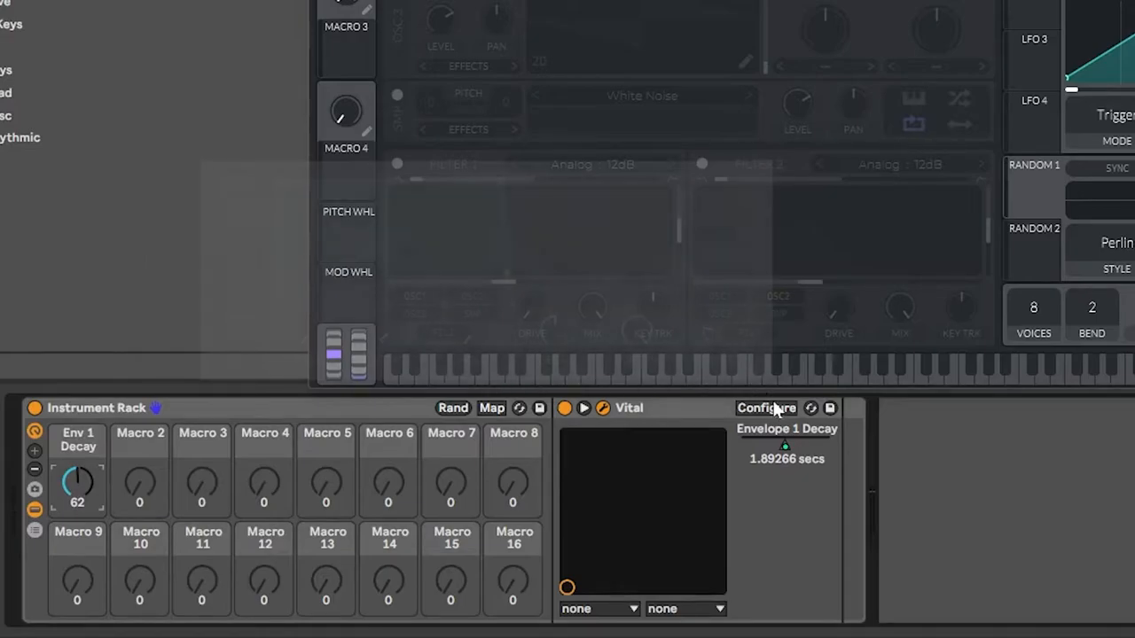
Add Env 1 Sustain and Release via Configure and map Release to Macro 3.
{"action": "left_click", "coordinate": [765, 408]}
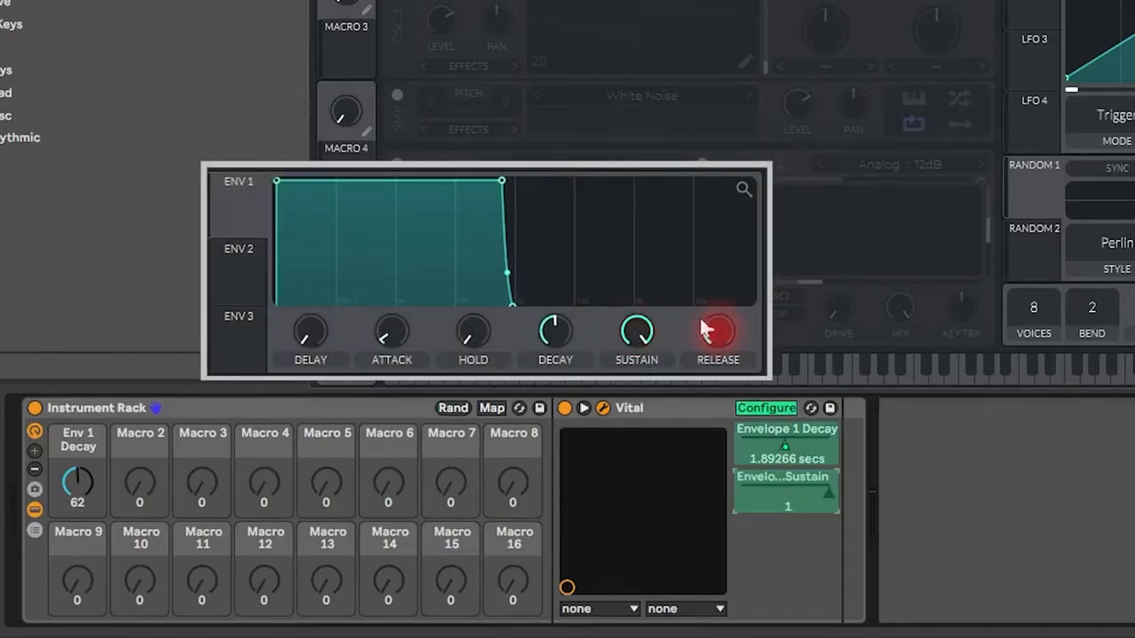
{"action": "left_click", "coordinate": [717, 332]}
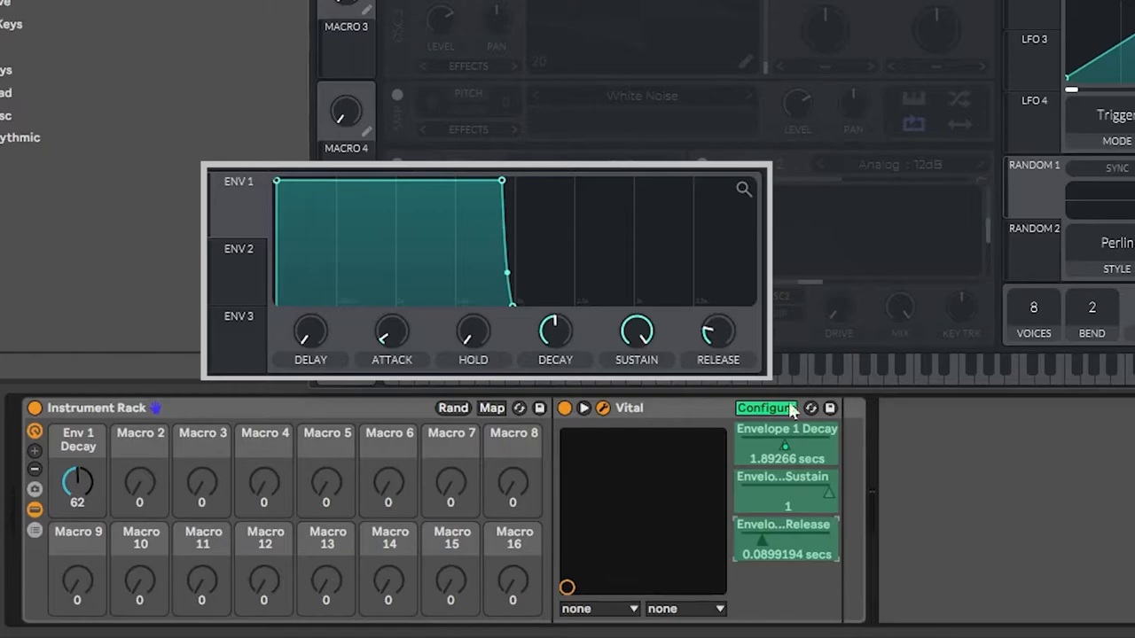
{"action": "right_click", "coordinate": [764, 408]}
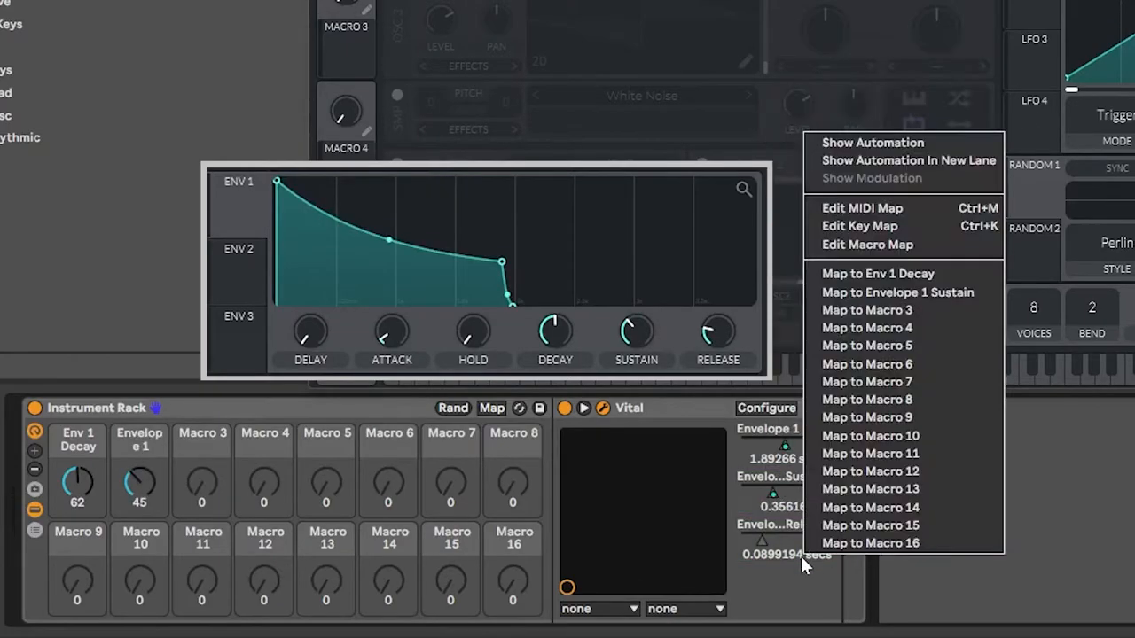
{"action": "left_click", "coordinate": [898, 293]}
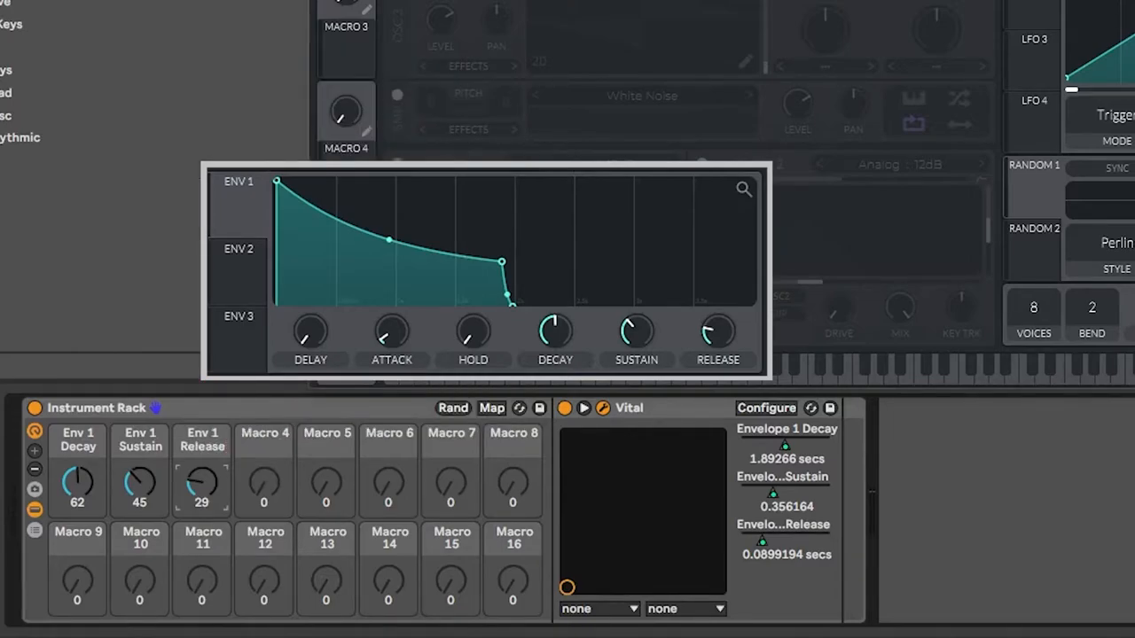
Hit Rand four times to audition random Env 1 decay, sustain and release values.
{"action": "left_click", "coordinate": [453, 408]}
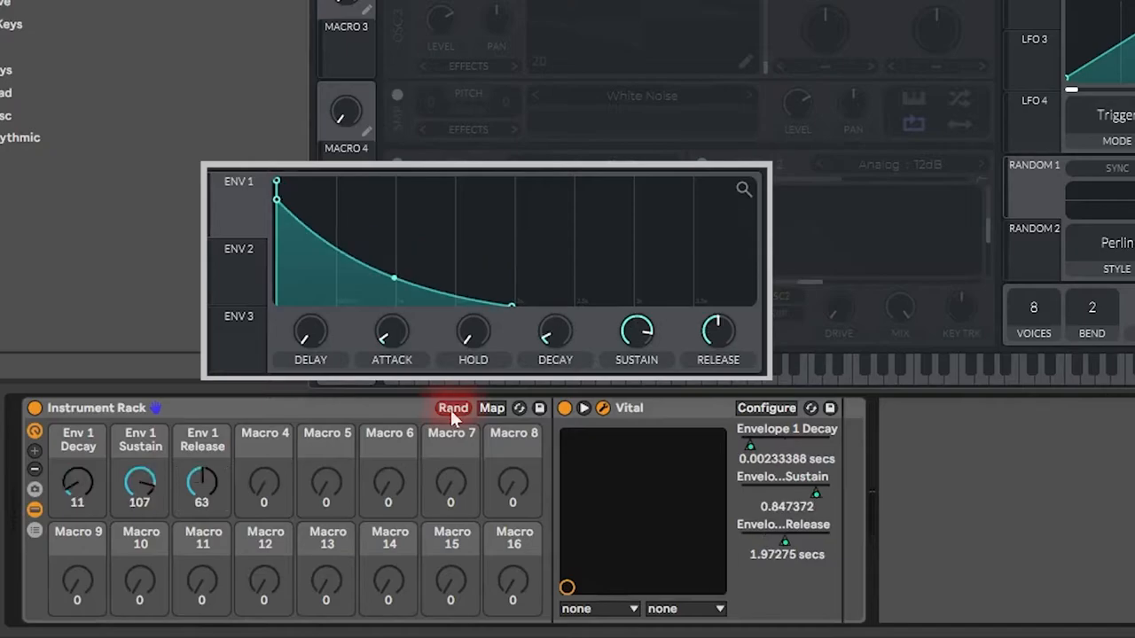
{"action": "left_click", "coordinate": [454, 408]}
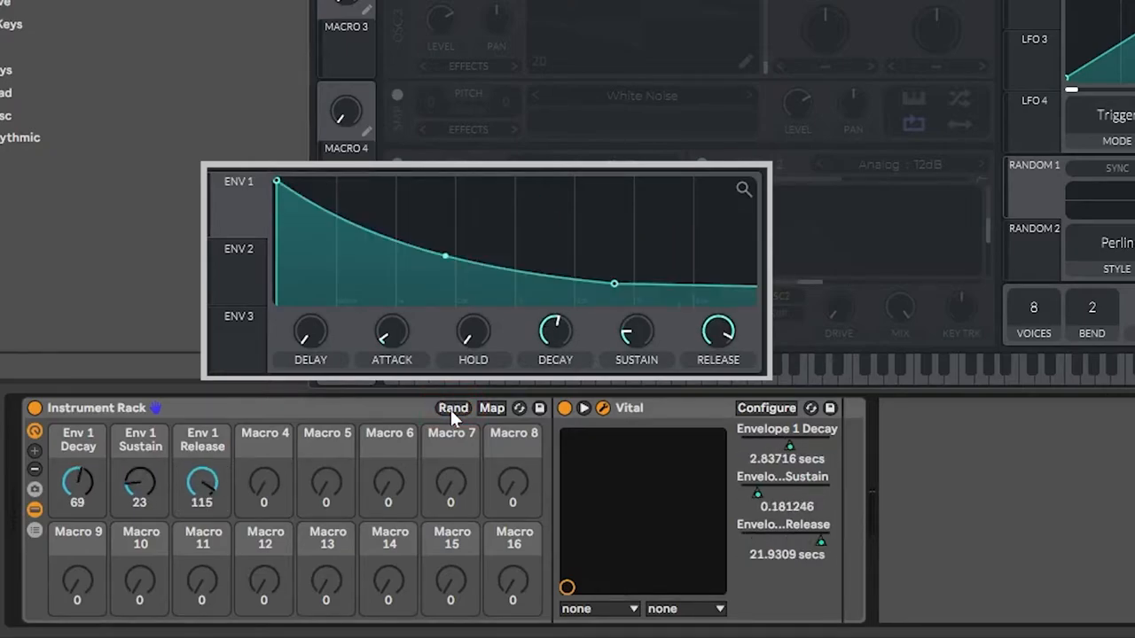
{"action": "left_click", "coordinate": [453, 408]}
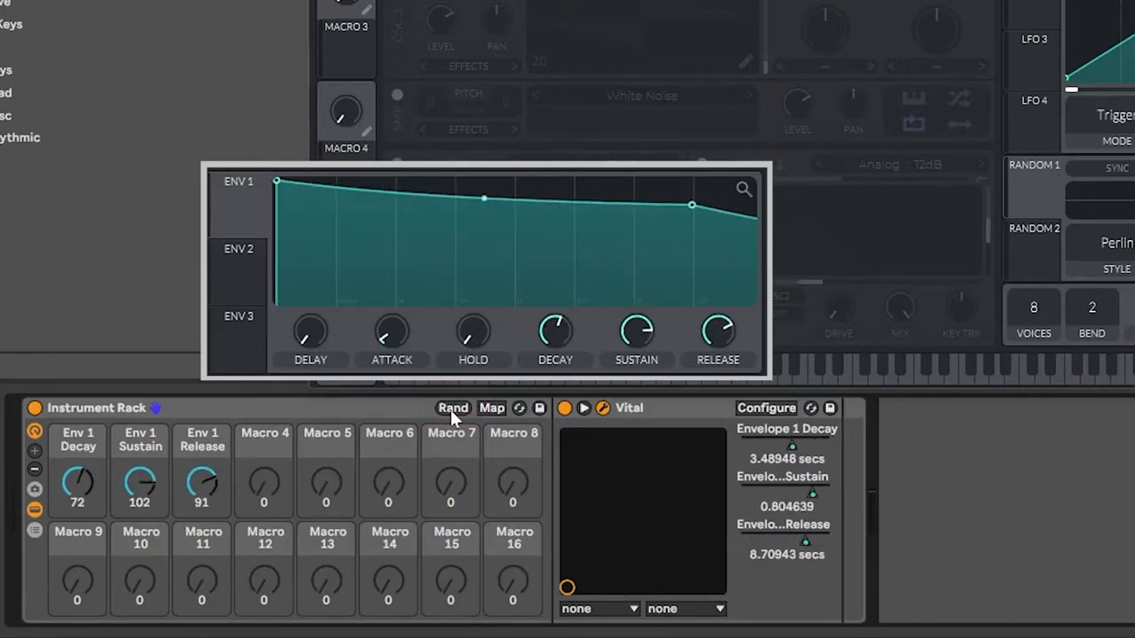
{"action": "left_click", "coordinate": [452, 408]}
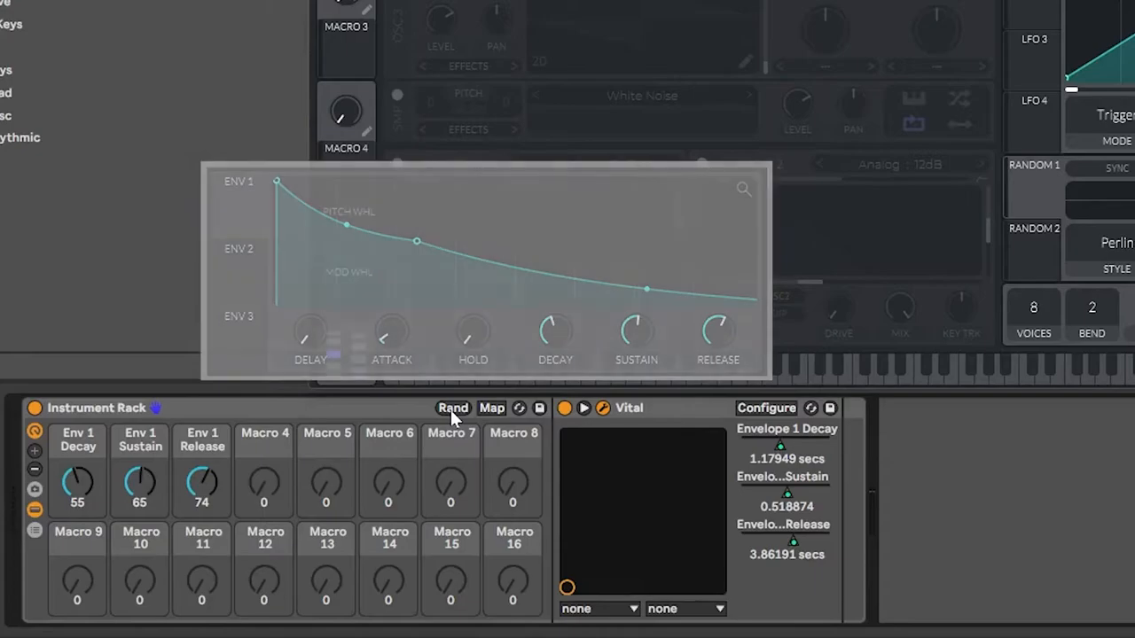
In Macro Mappings, limit Env 1 Decay's range to roughly 0.05–5.13 seconds.
{"action": "left_click", "coordinate": [490, 408]}
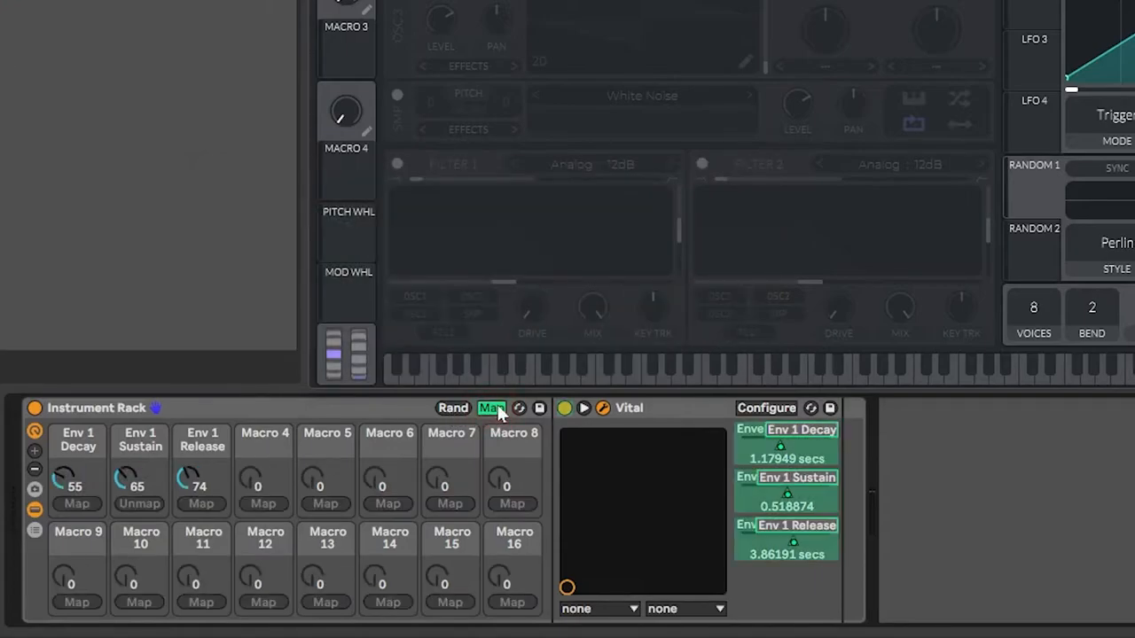
{"action": "left_click", "coordinate": [491, 408]}
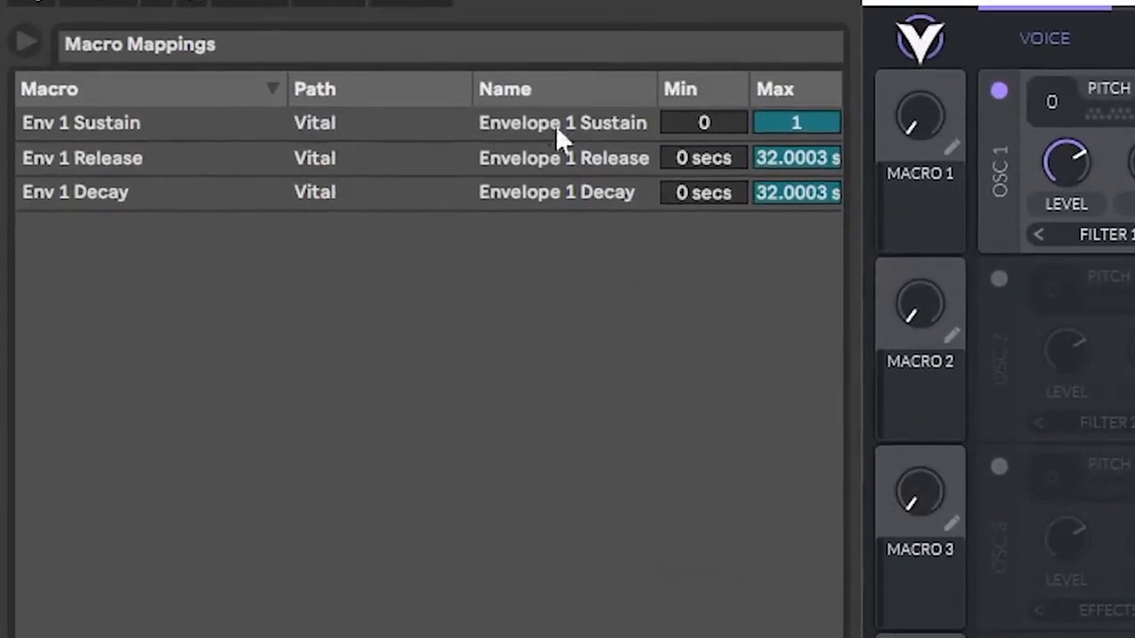
{"action": "left_click", "coordinate": [703, 193]}
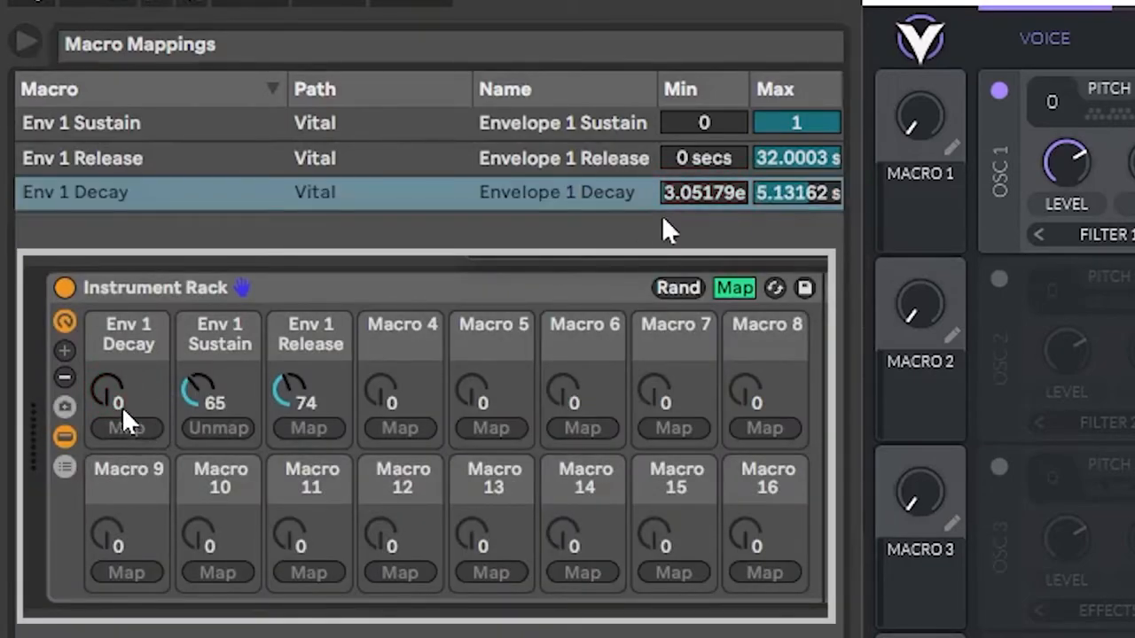
{"action": "left_click_drag", "start_coordinate": [109, 392], "coordinate": [108, 355]}
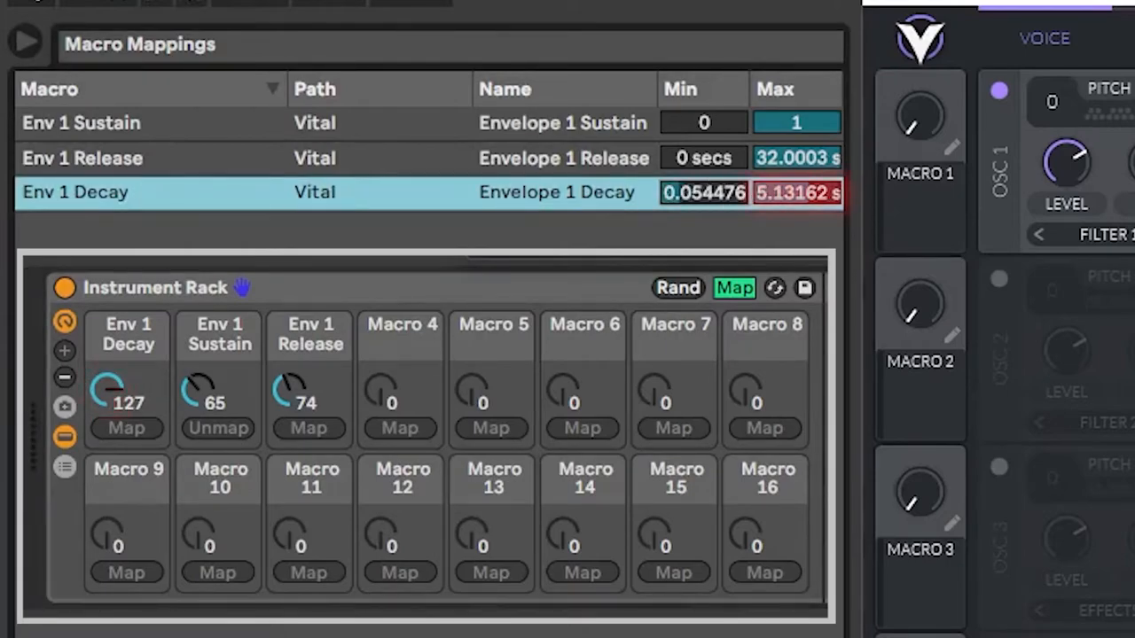
{"action": "left_click_drag", "start_coordinate": [795, 192], "coordinate": [795, 213]}
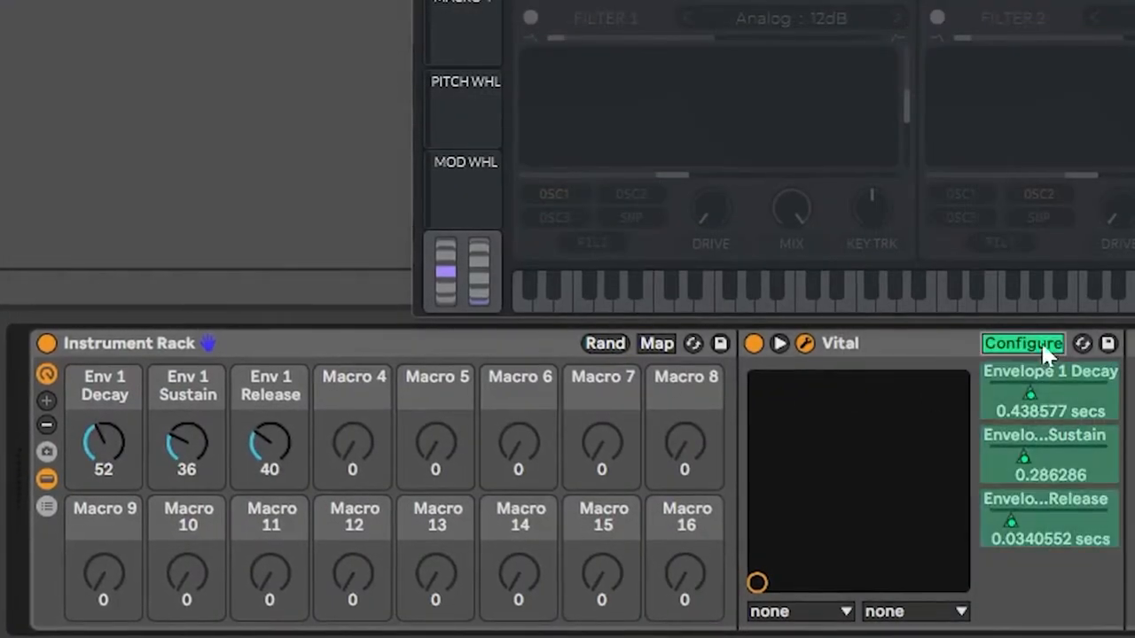
{"action": "left_click", "coordinate": [1023, 343]}
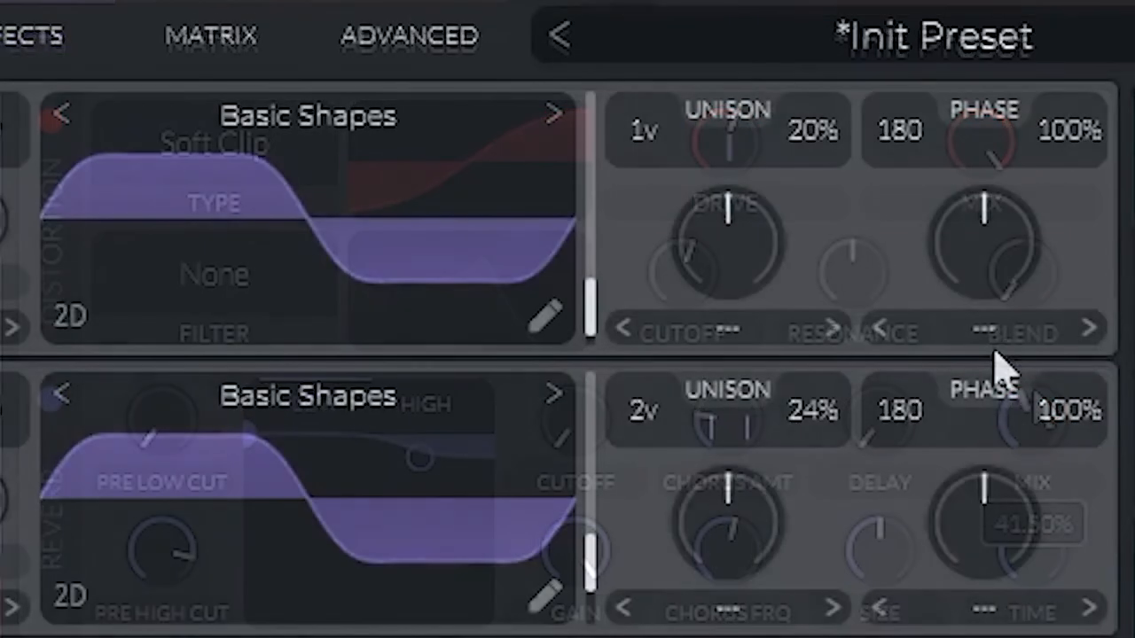
Set Vital's OSC 1 to FM <- Osc 2 and tweak Envelope 1's decay.
{"action": "left_click", "coordinate": [853, 194]}
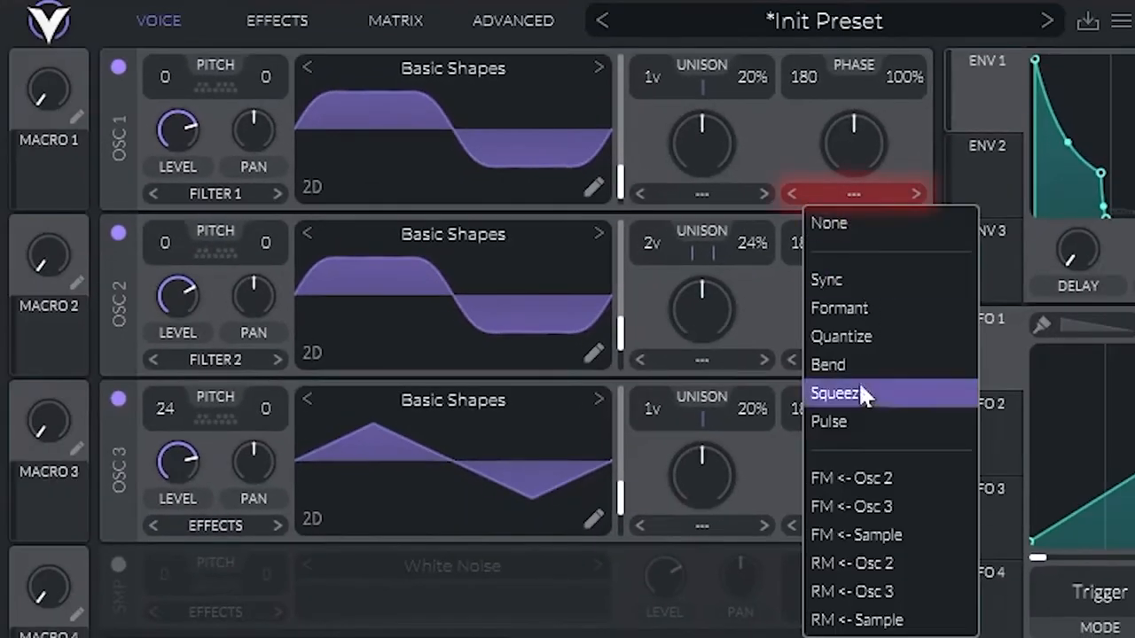
{"action": "left_click", "coordinate": [851, 478]}
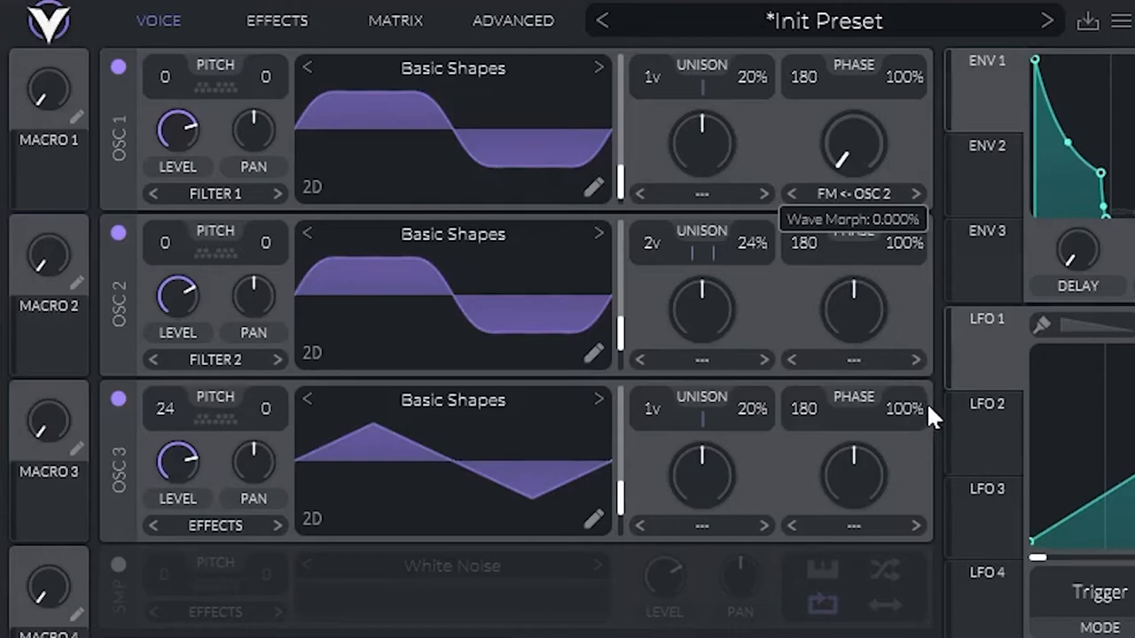
{"action": "mouse_move", "coordinate": [842, 168]}
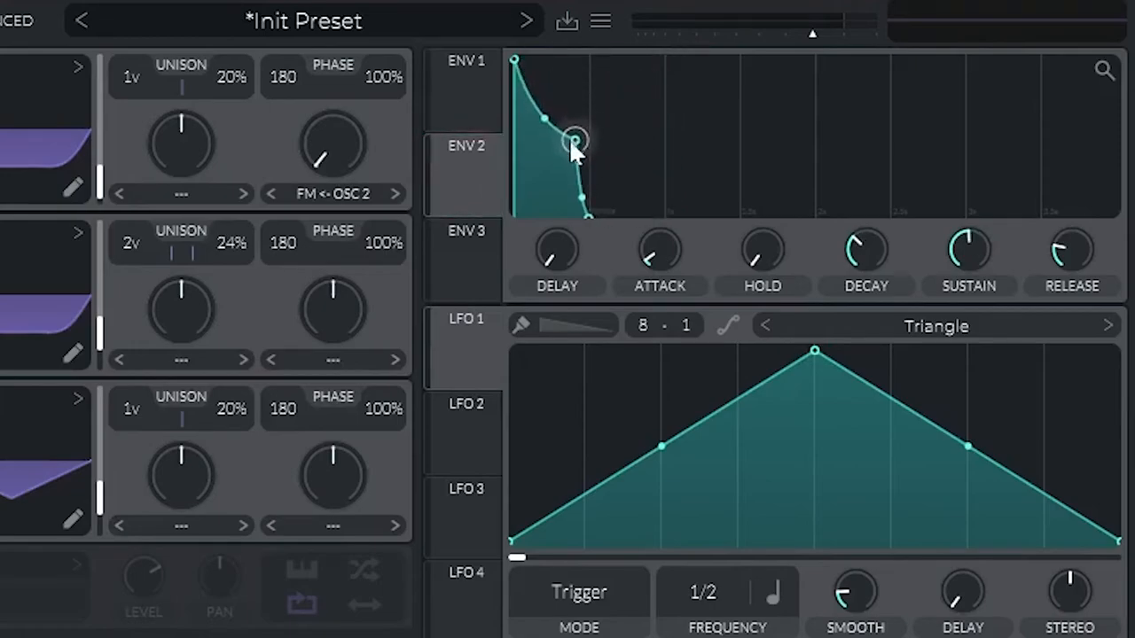
{"action": "left_click_drag", "start_coordinate": [575, 142], "coordinate": [575, 158]}
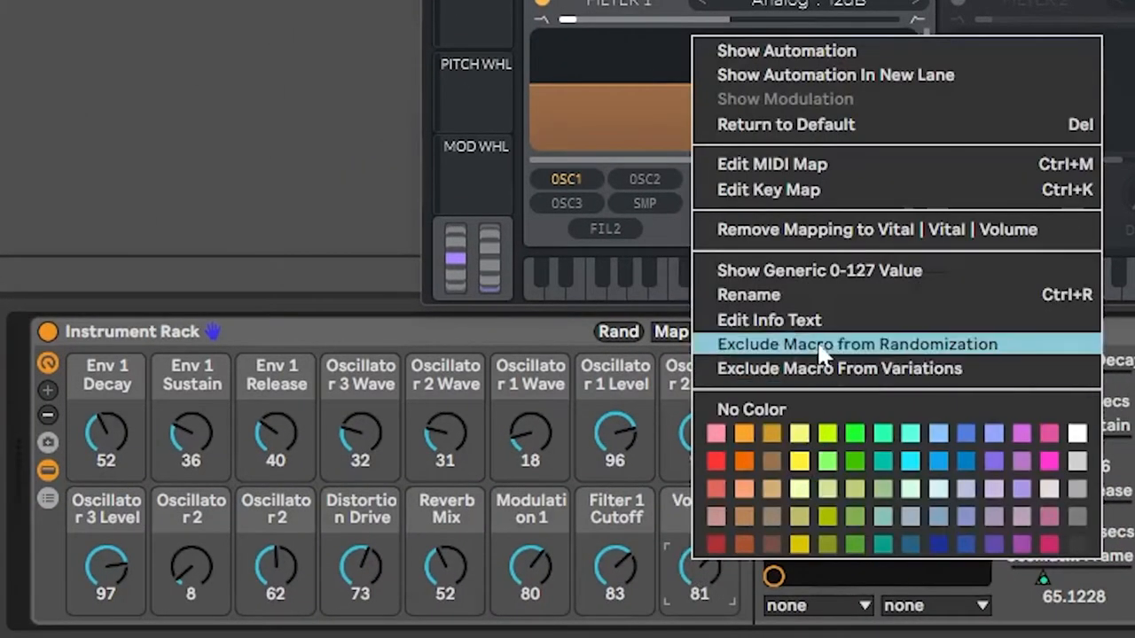
{"action": "mouse_move", "coordinate": [882, 355]}
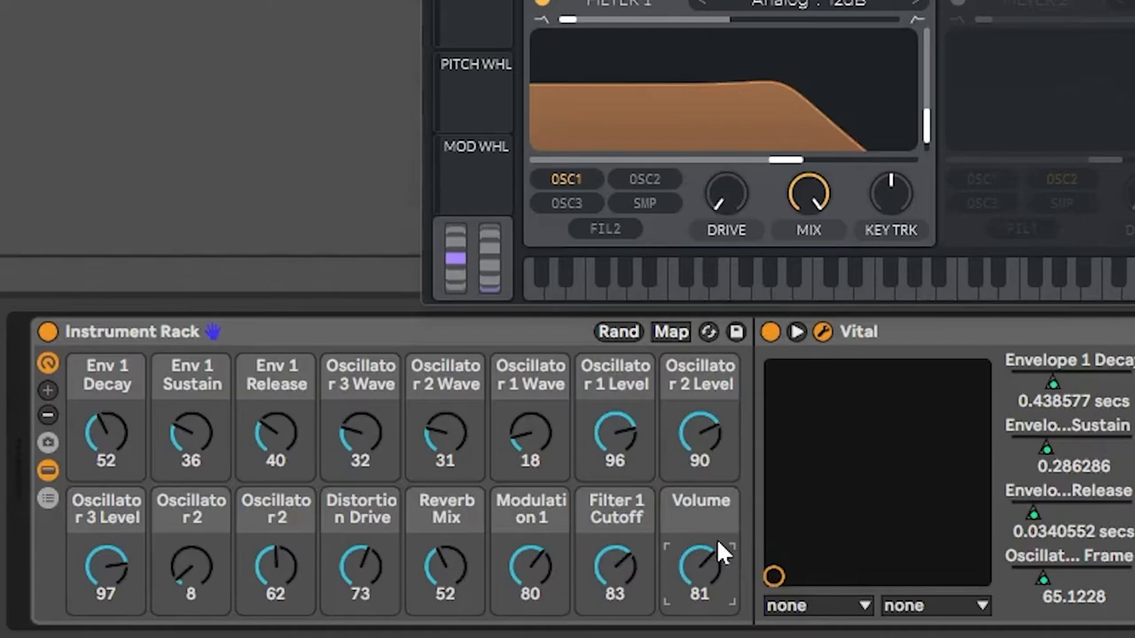
{"action": "mouse_move", "coordinate": [714, 563]}
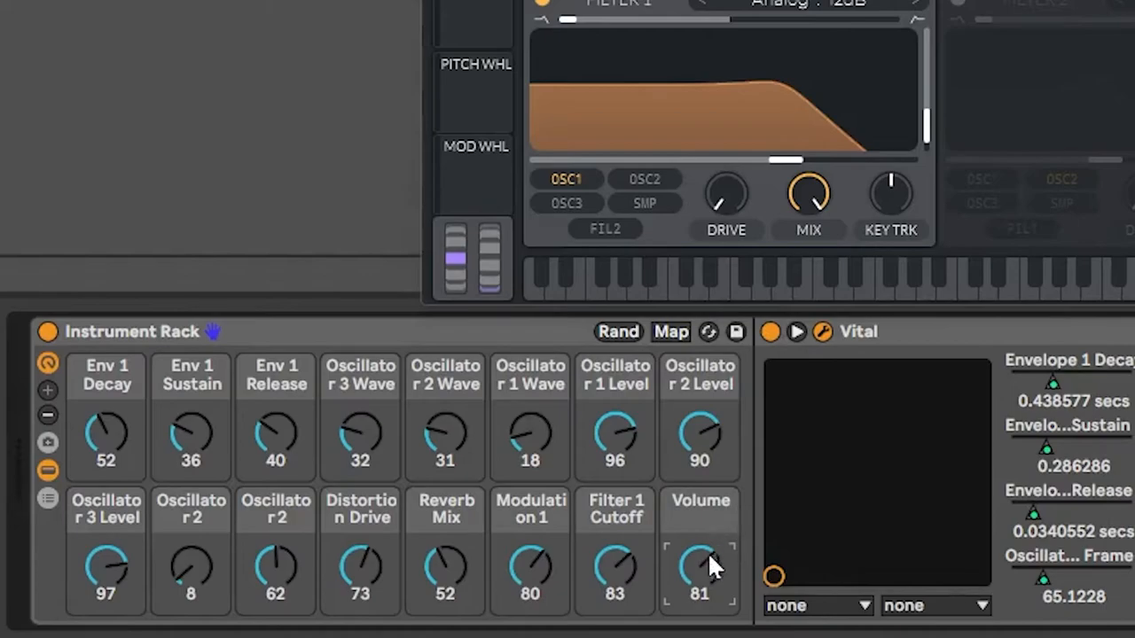
Turn the Volume macro up.
{"action": "left_click_drag", "start_coordinate": [700, 572], "coordinate": [700, 612]}
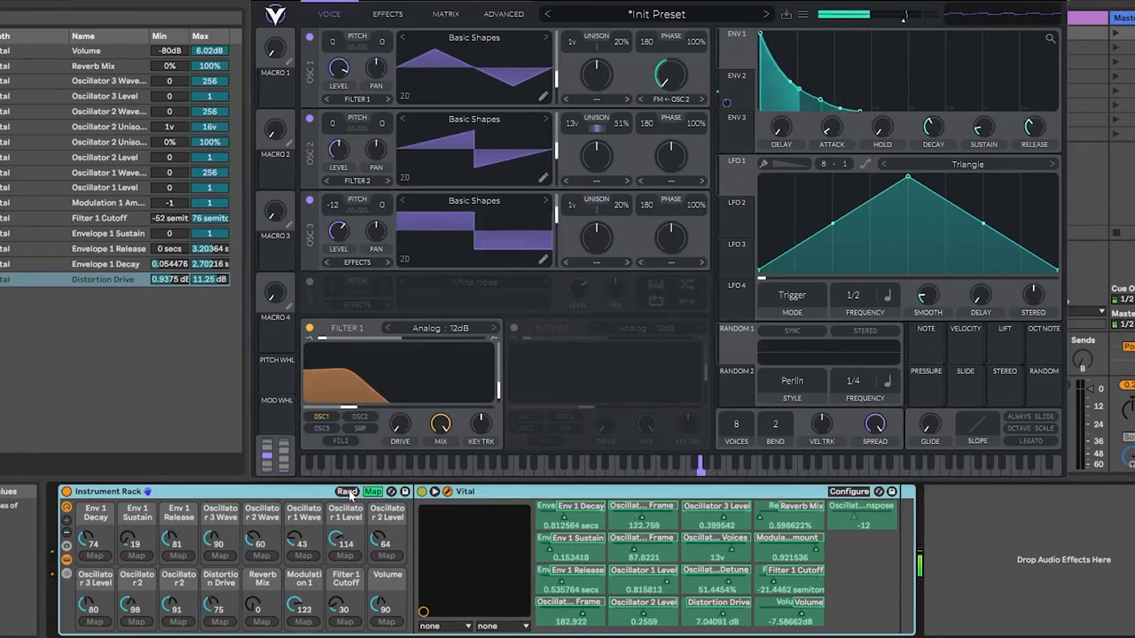
Randomize all sixteen macros five times to find a new sound.
{"action": "left_click", "coordinate": [345, 491]}
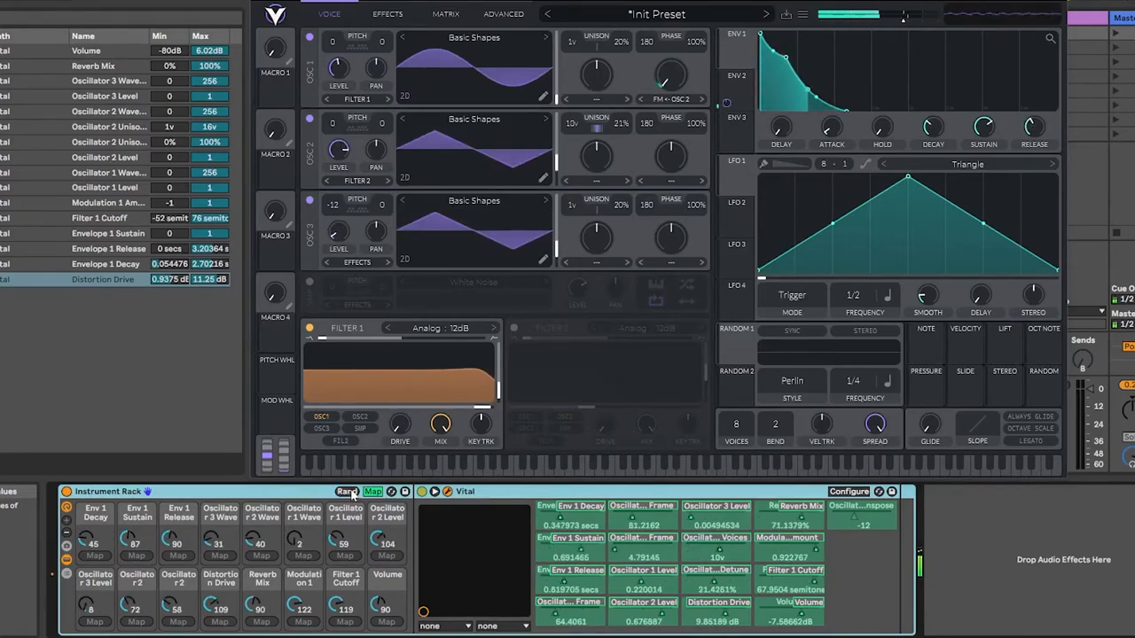
{"action": "left_click", "coordinate": [346, 491]}
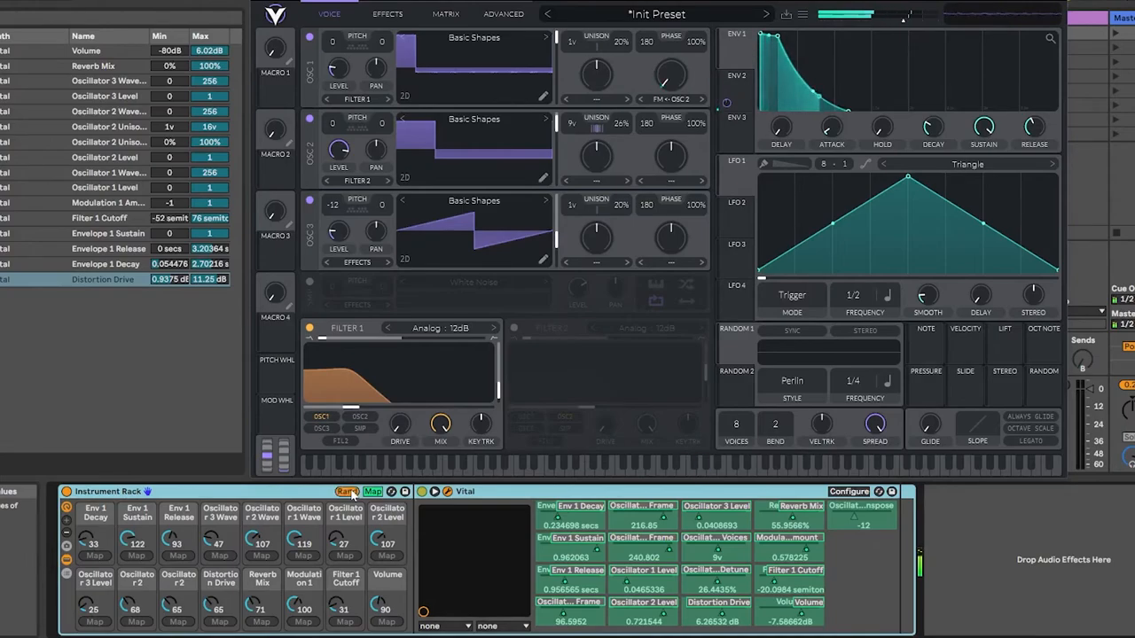
{"action": "left_click", "coordinate": [346, 491]}
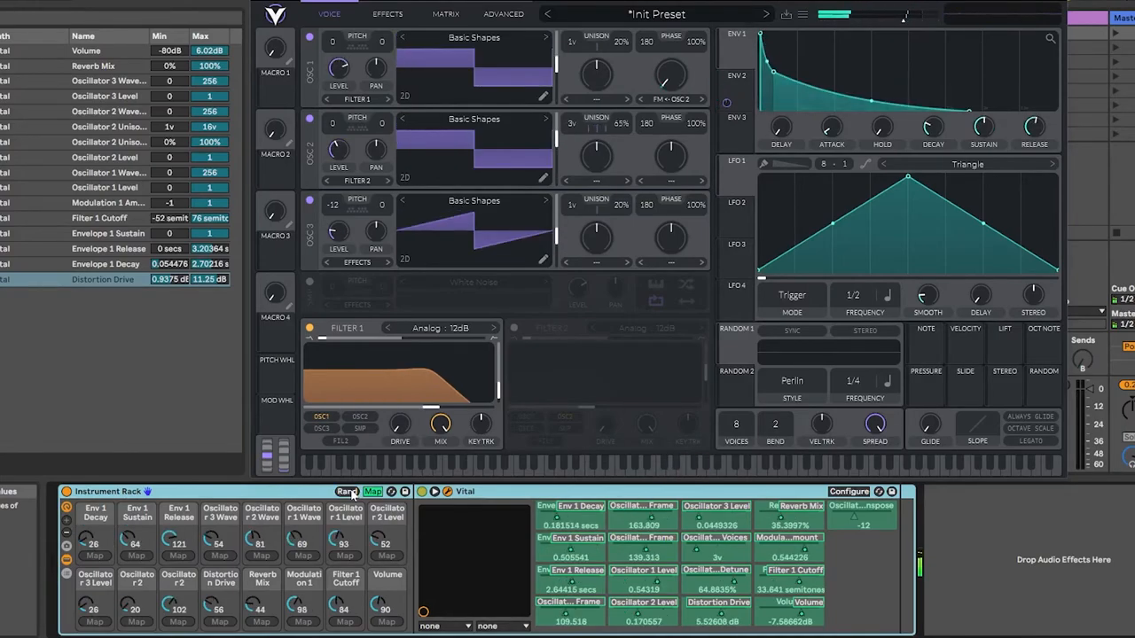
{"action": "left_click", "coordinate": [346, 491]}
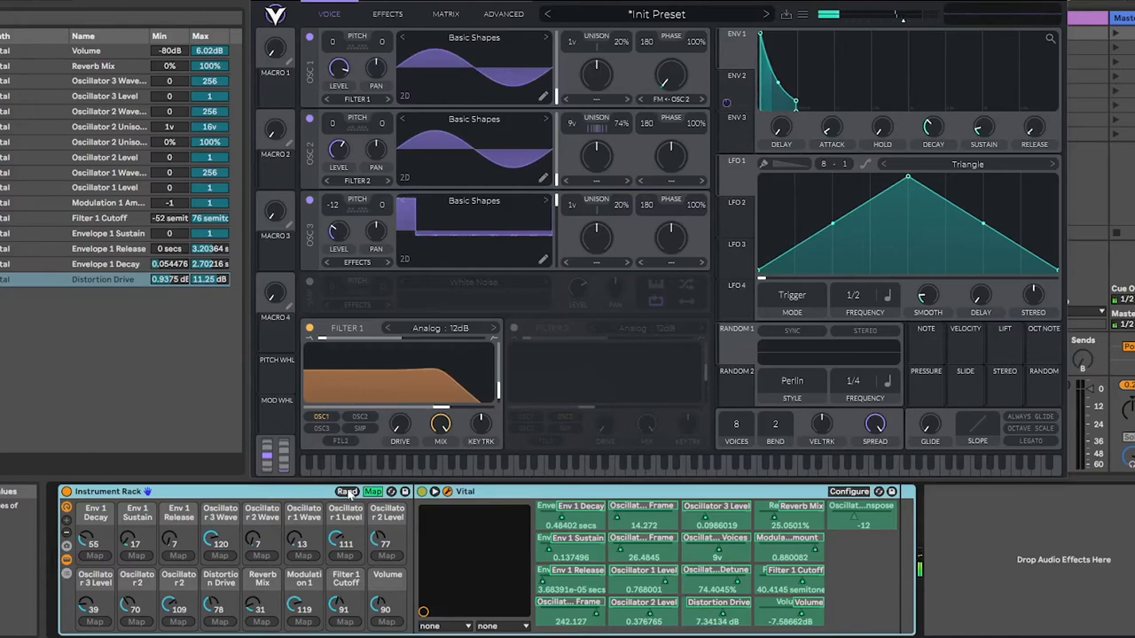
{"action": "left_click", "coordinate": [346, 491]}
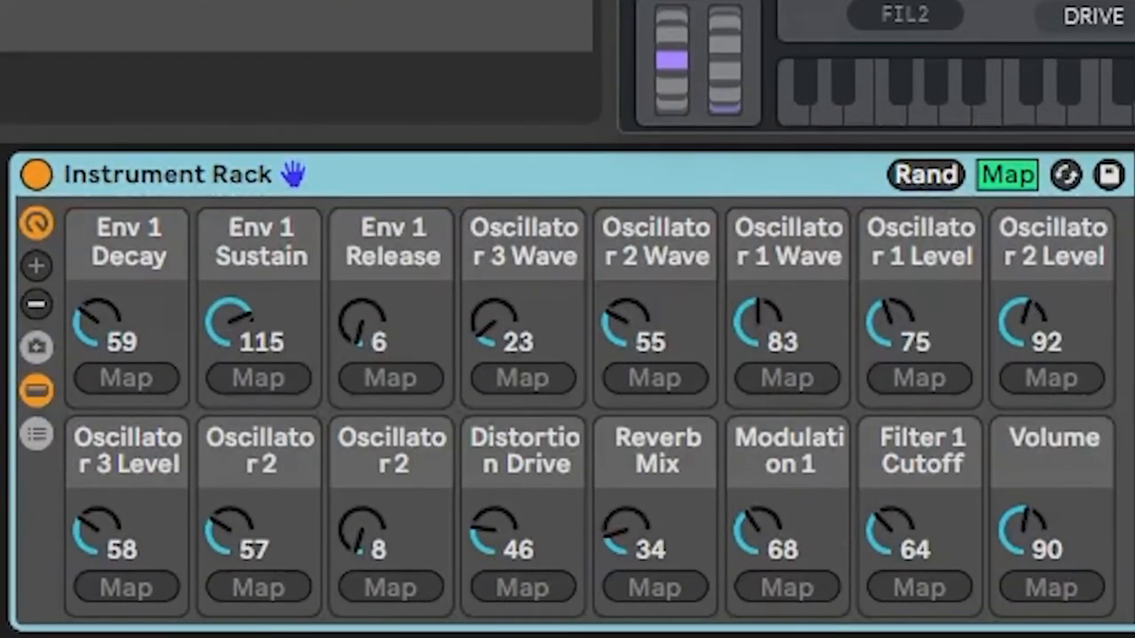
{"action": "mouse_move", "coordinate": [395, 187]}
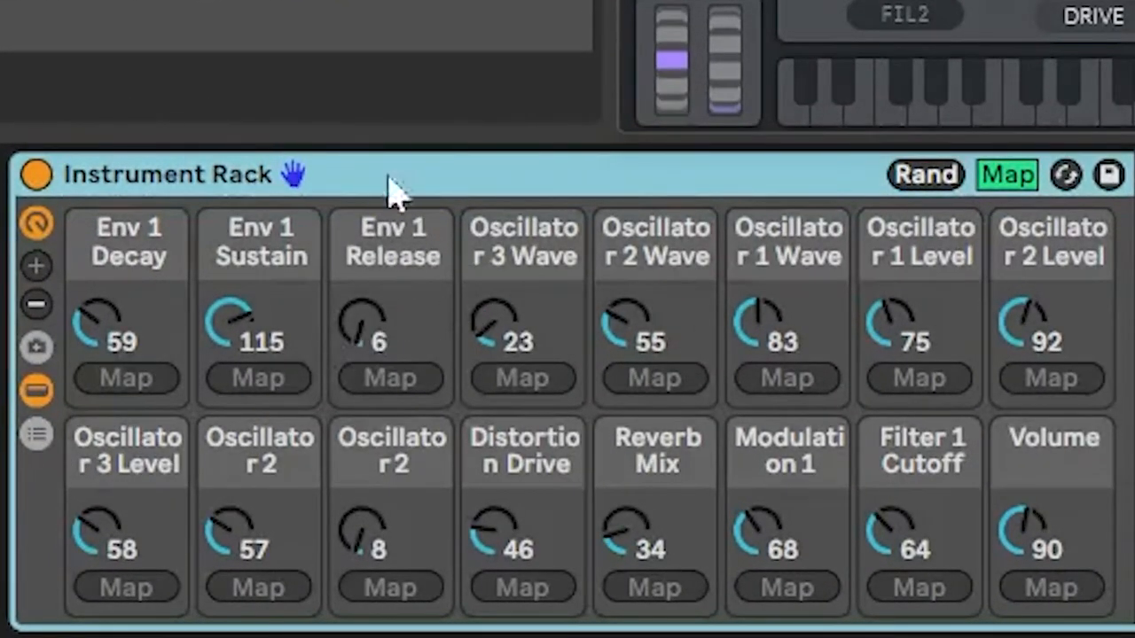
Raise the Env 1 Release macro to about 50.
{"action": "left_click_drag", "start_coordinate": [390, 328], "coordinate": [391, 311]}
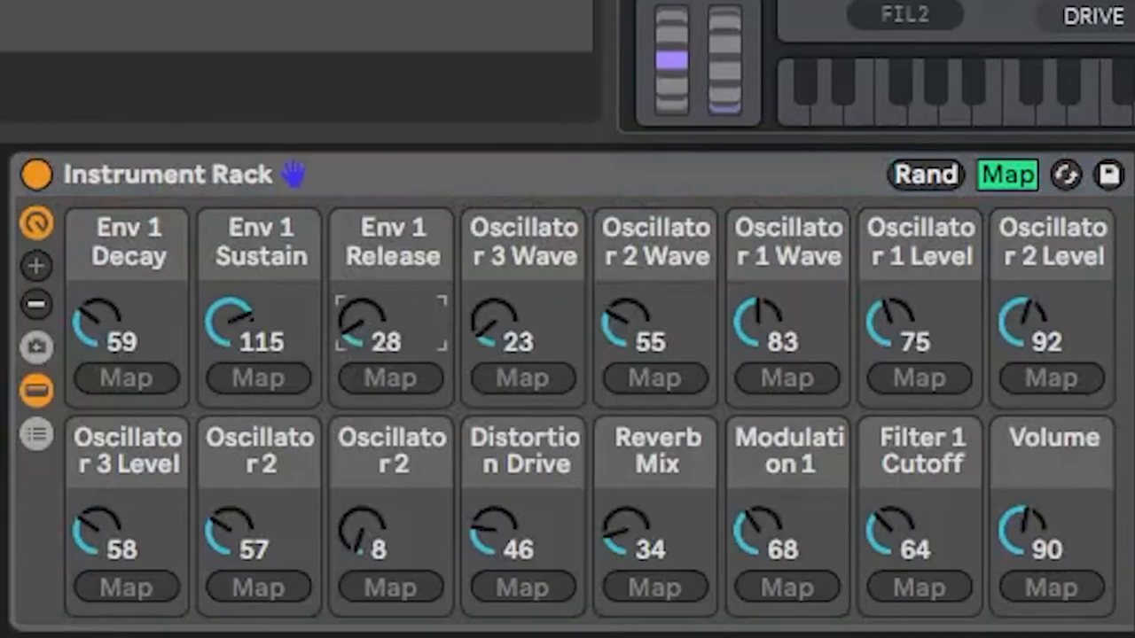
{"action": "left_click_drag", "start_coordinate": [391, 328], "coordinate": [390, 275]}
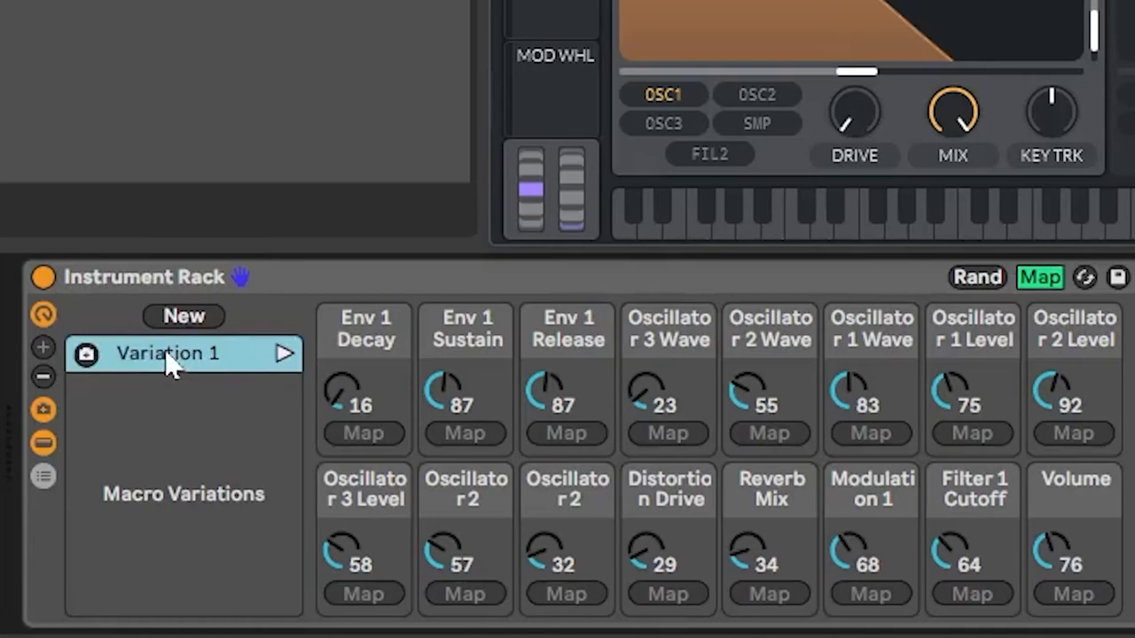
Rename Variation 1 to 'Pluck'.
{"action": "double_click", "coordinate": [169, 353]}
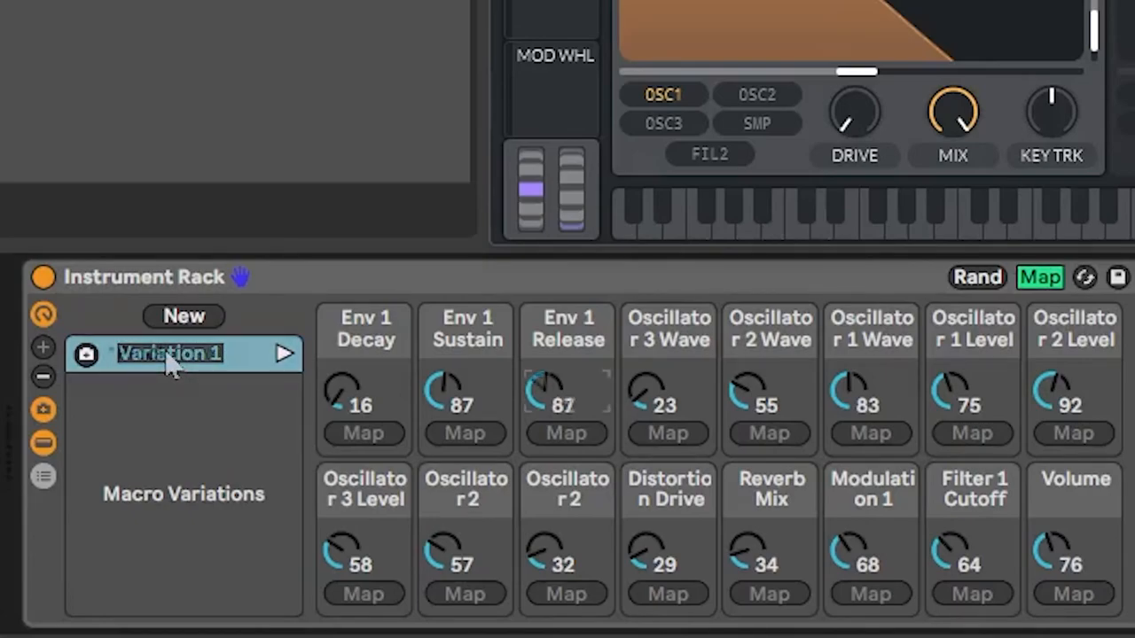
{"action": "type", "text": "Pluck"}
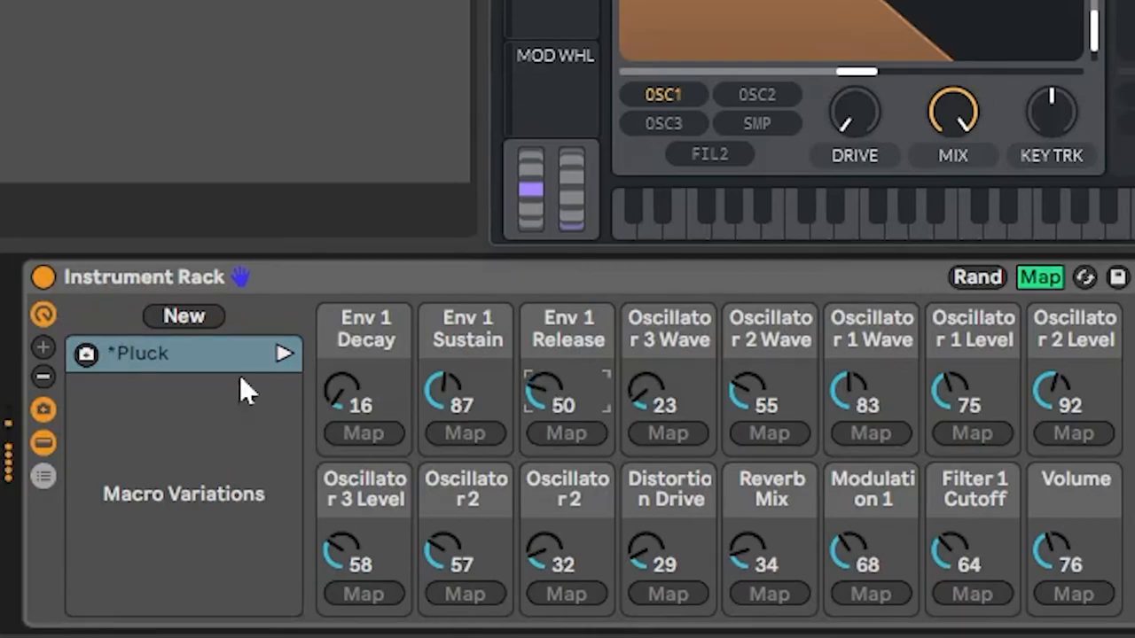
{"action": "left_click", "coordinate": [182, 317]}
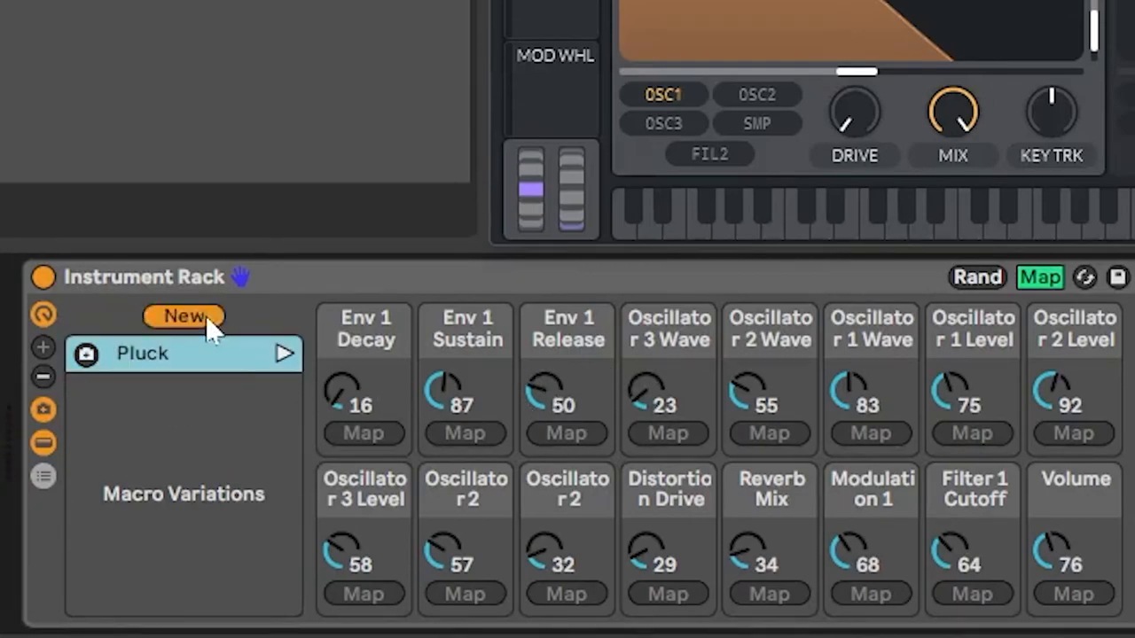
Create a new variation 'Another One' with randomized macro values.
{"action": "left_click", "coordinate": [184, 316]}
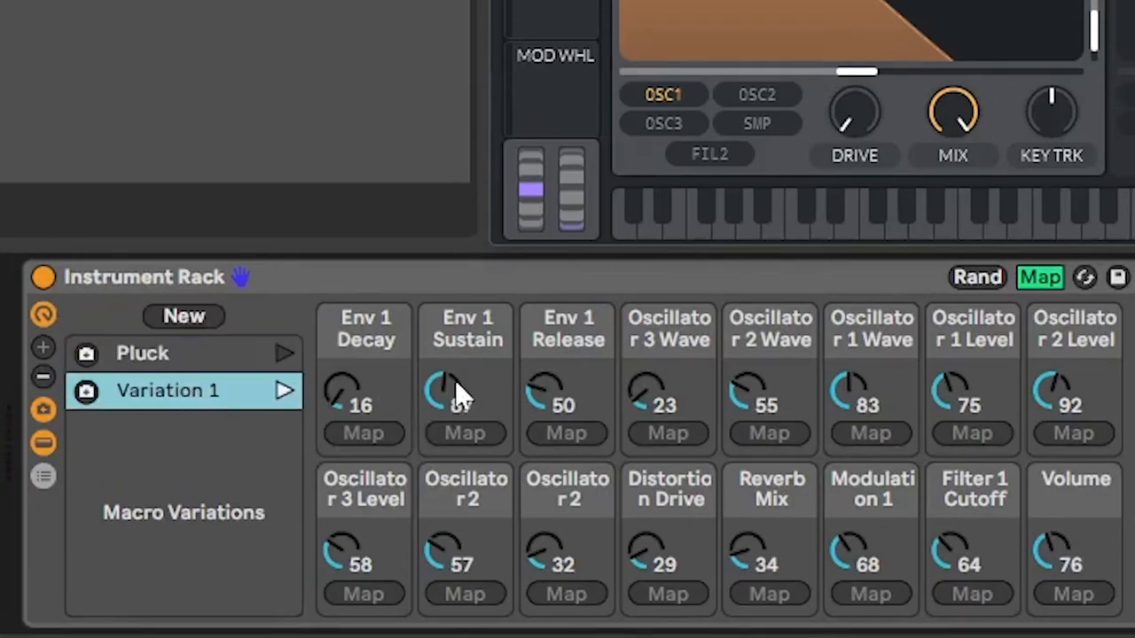
{"action": "left_click_drag", "start_coordinate": [465, 394], "coordinate": [466, 372]}
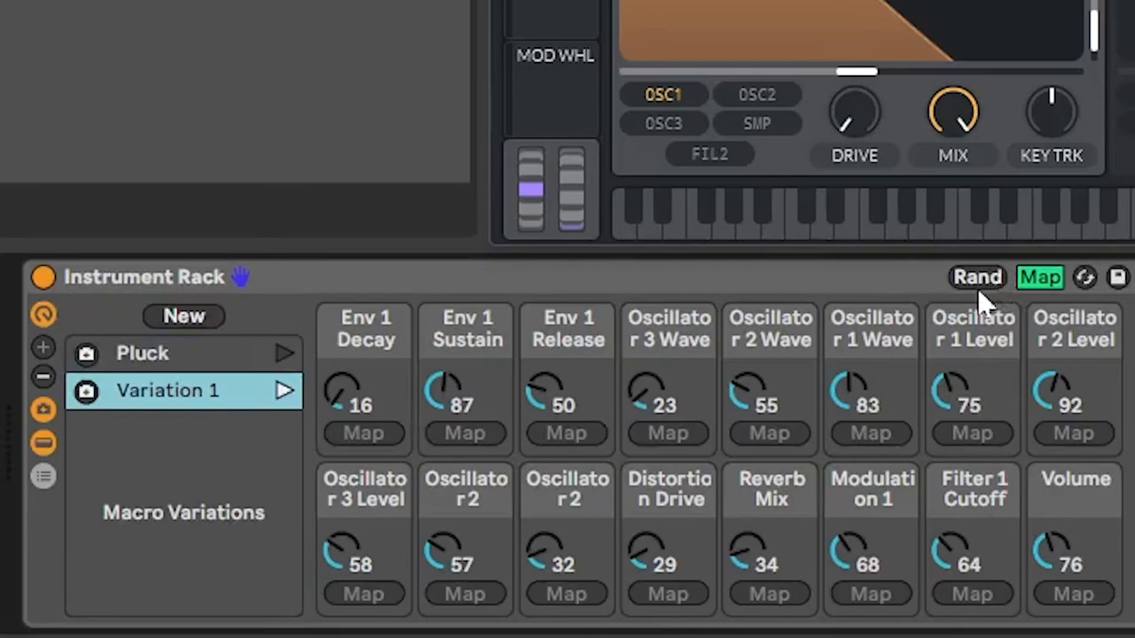
{"action": "left_click", "coordinate": [976, 278]}
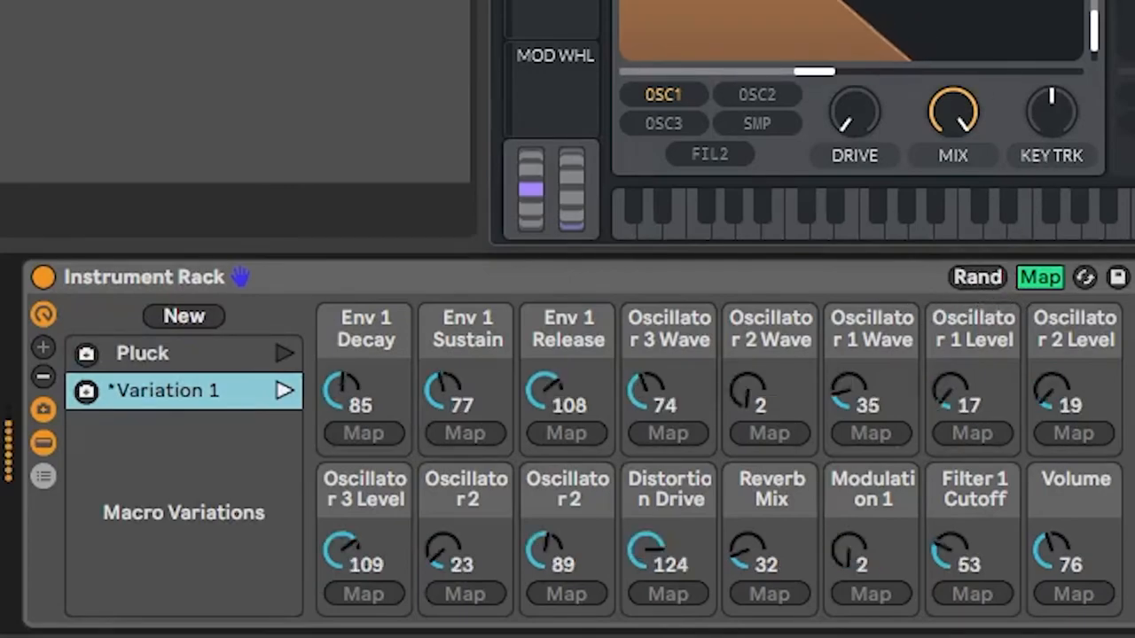
{"action": "left_click", "coordinate": [976, 277]}
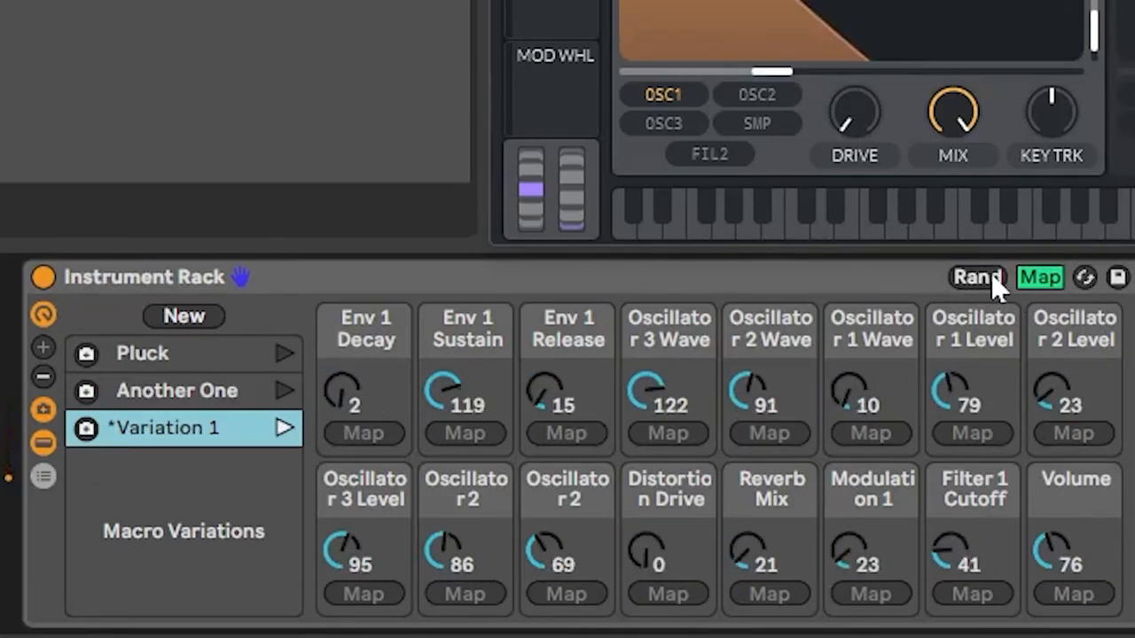
Randomize again and rename the newest variation 'Mallet'.
{"action": "left_click", "coordinate": [975, 277]}
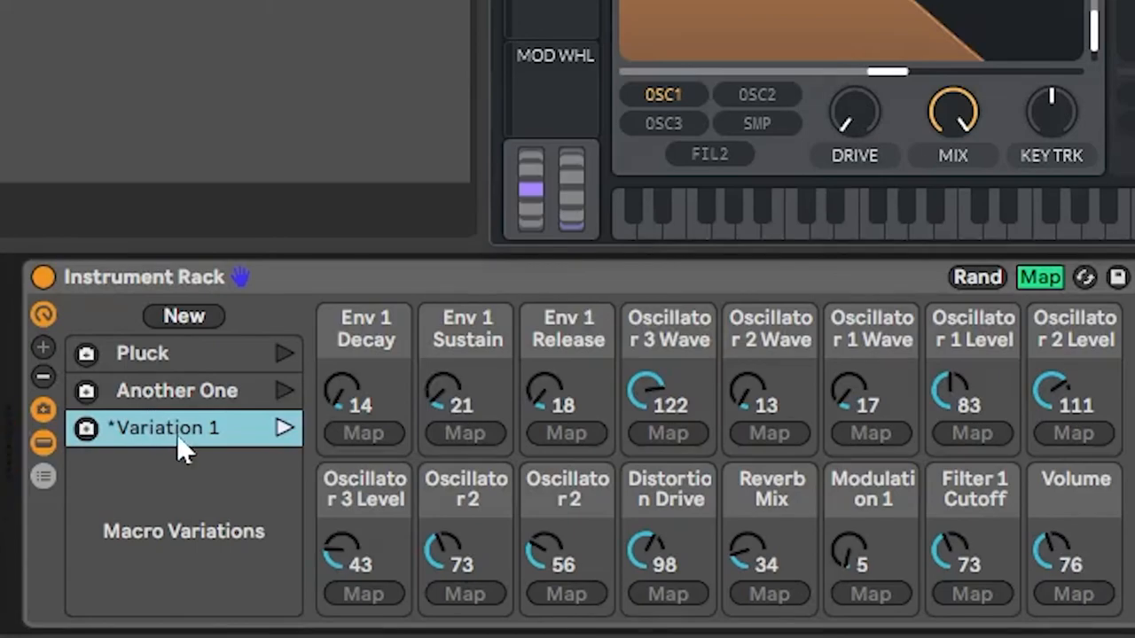
{"action": "double_click", "coordinate": [164, 429]}
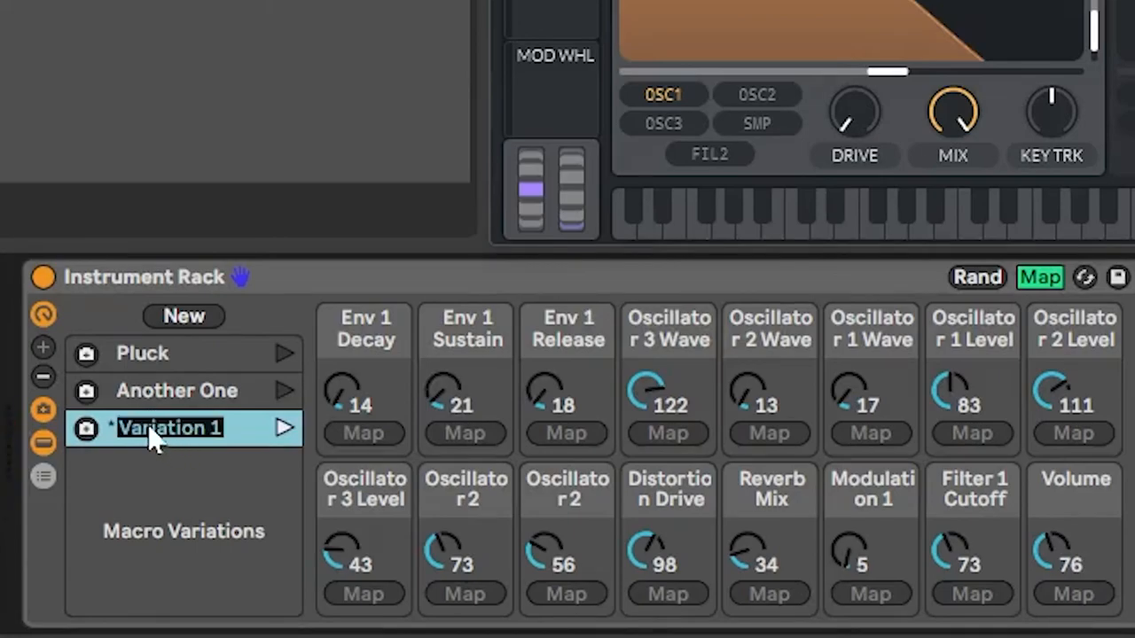
{"action": "type", "text": "Mallet"}
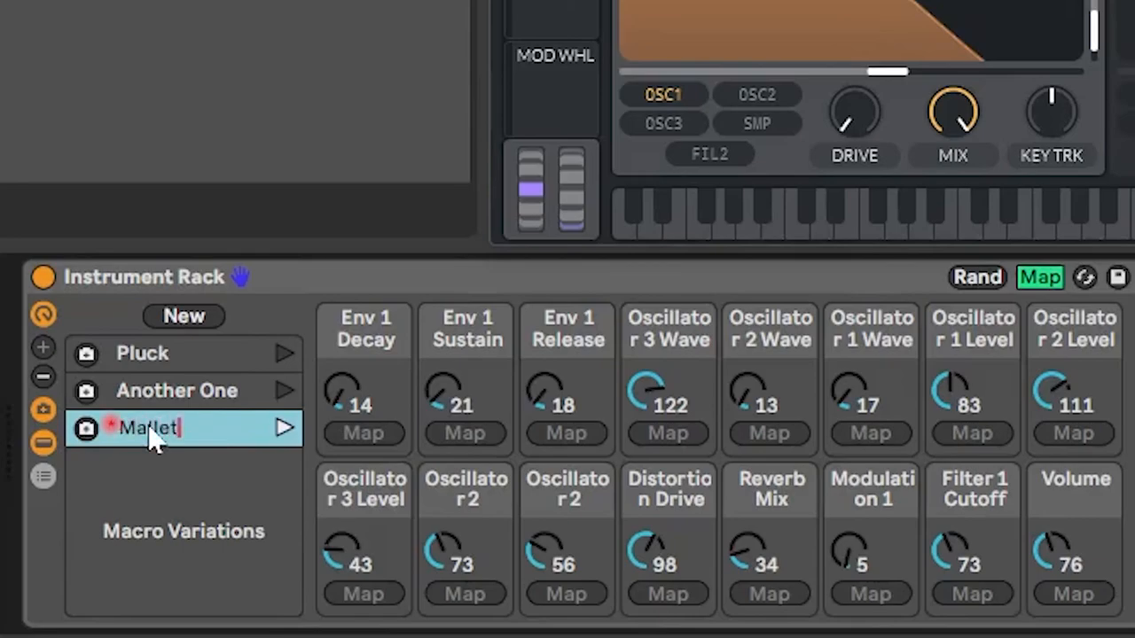